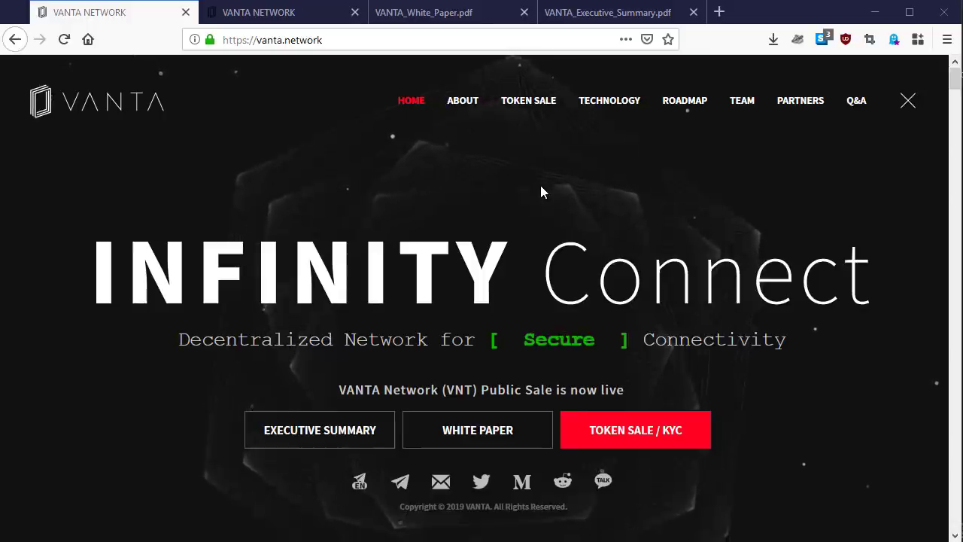
pyautogui.moveTo(483, 60)
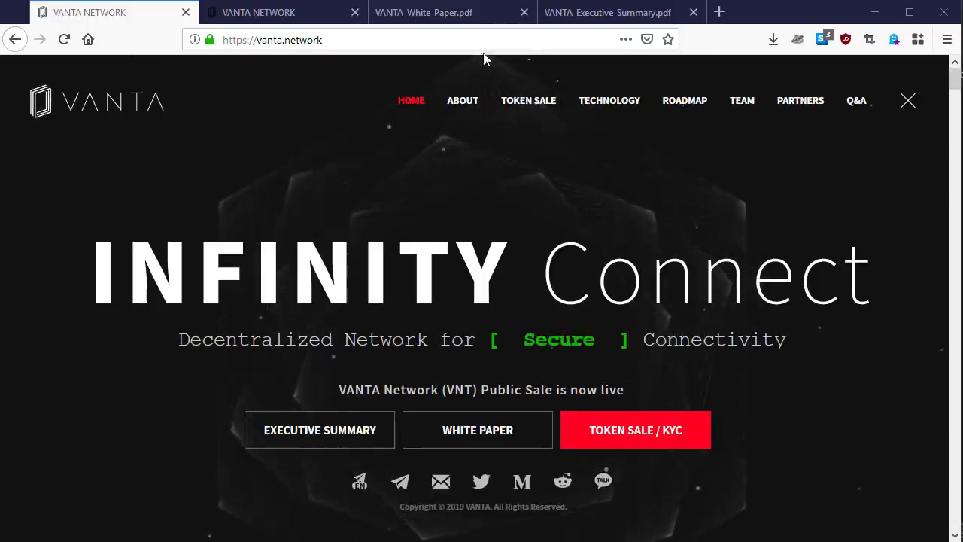
# Step: Glance at the white paper and executive summary tabs, then show the VANTA Token Sale page
pyautogui.click(423, 12)
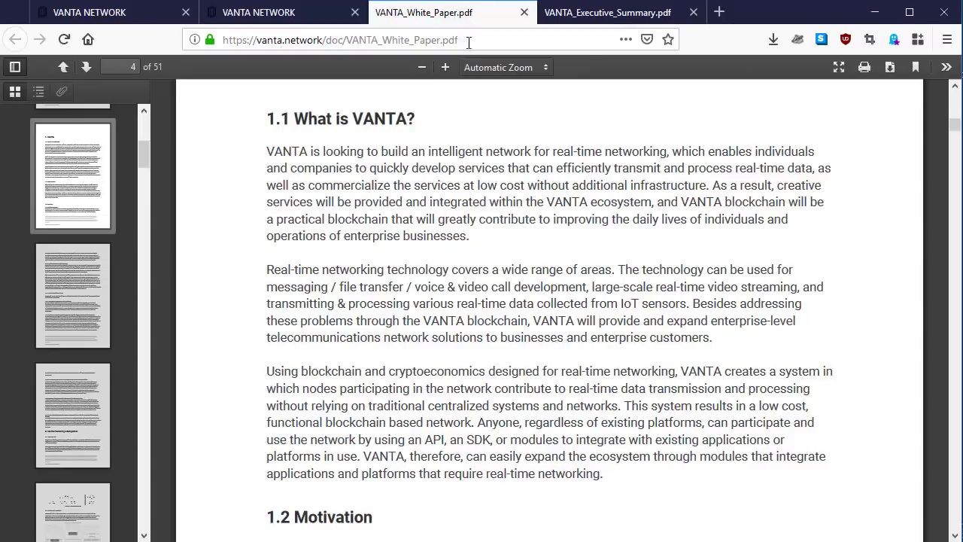
pyautogui.moveTo(607, 13)
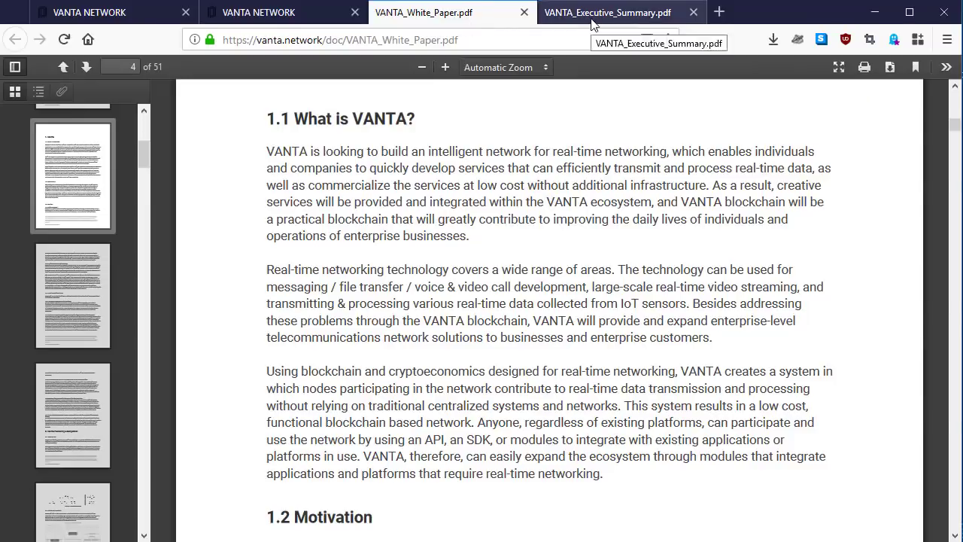
pyautogui.click(607, 12)
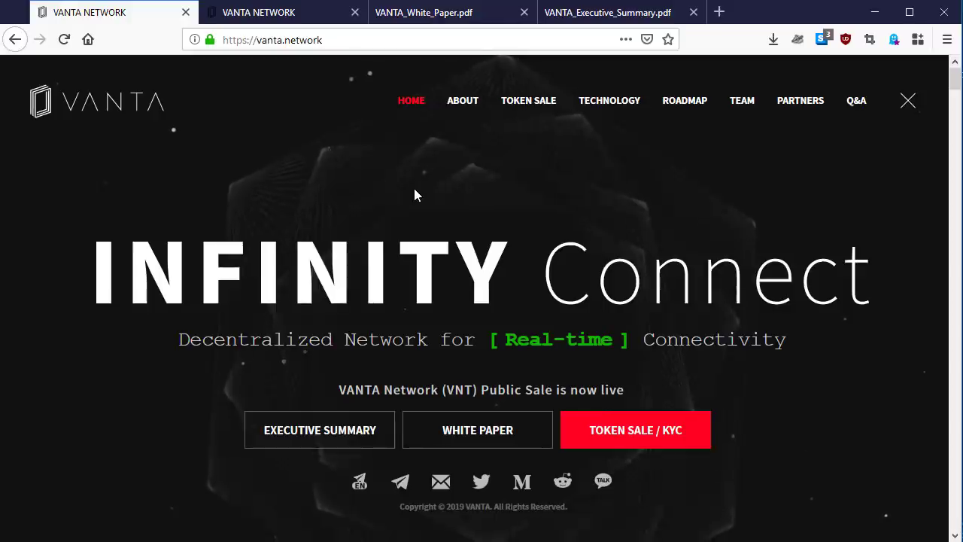
pyautogui.moveTo(338, 103)
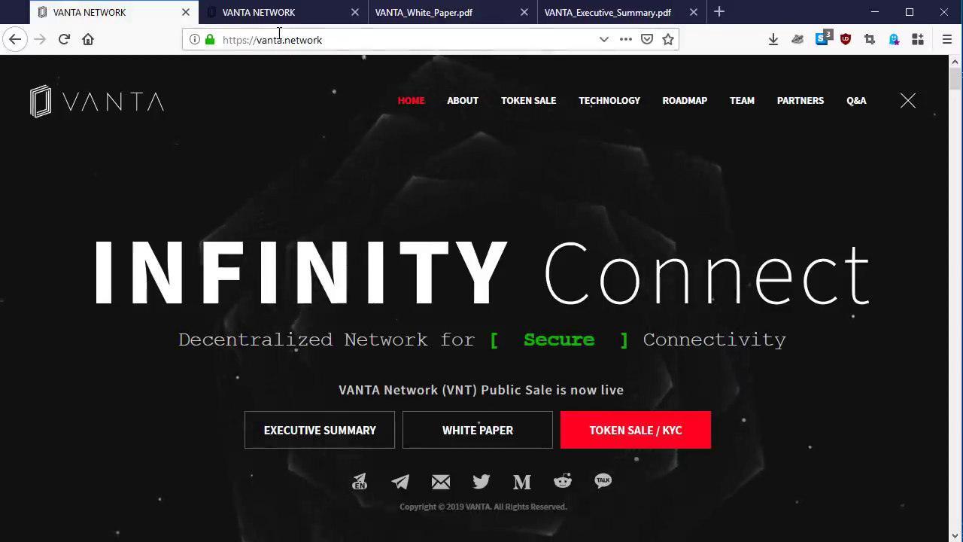
pyautogui.click(635, 429)
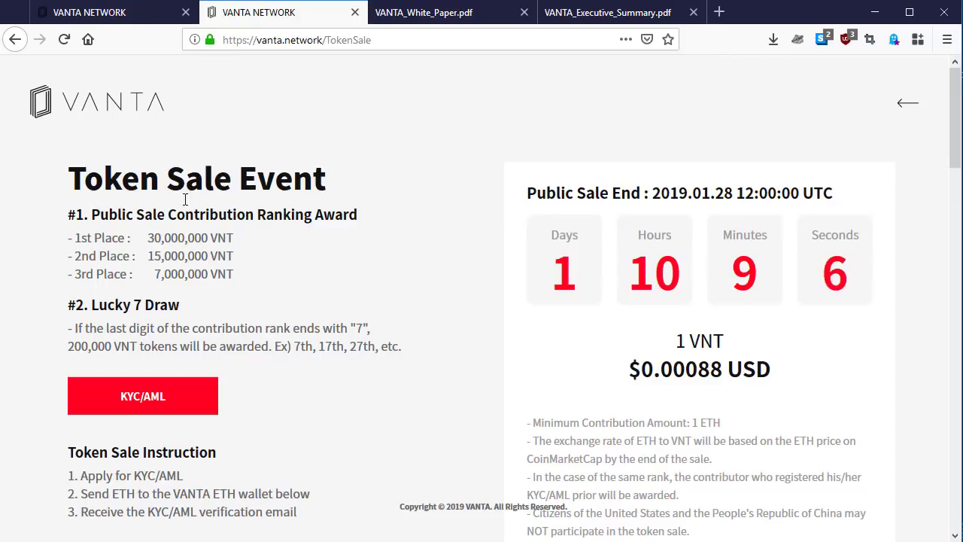
pyautogui.moveTo(410, 211)
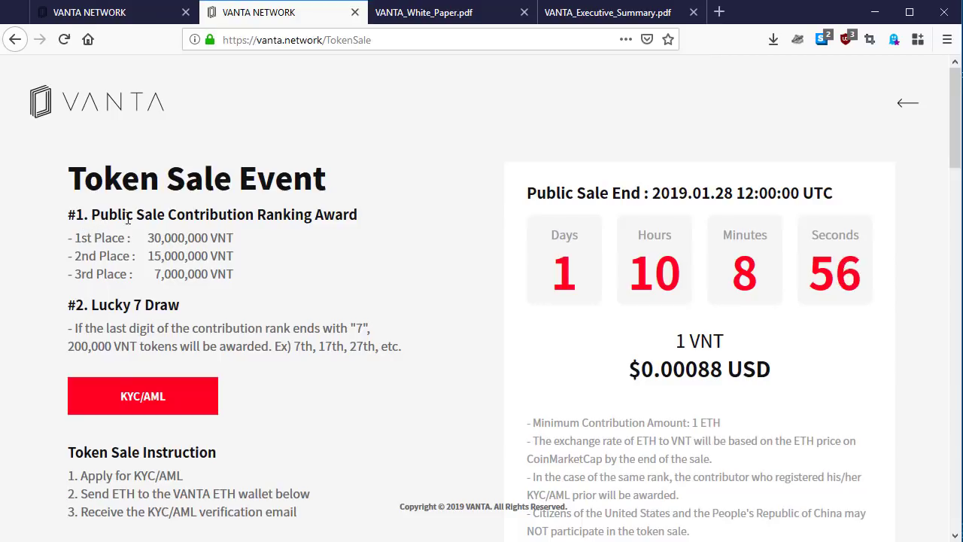
pyautogui.moveTo(396, 247)
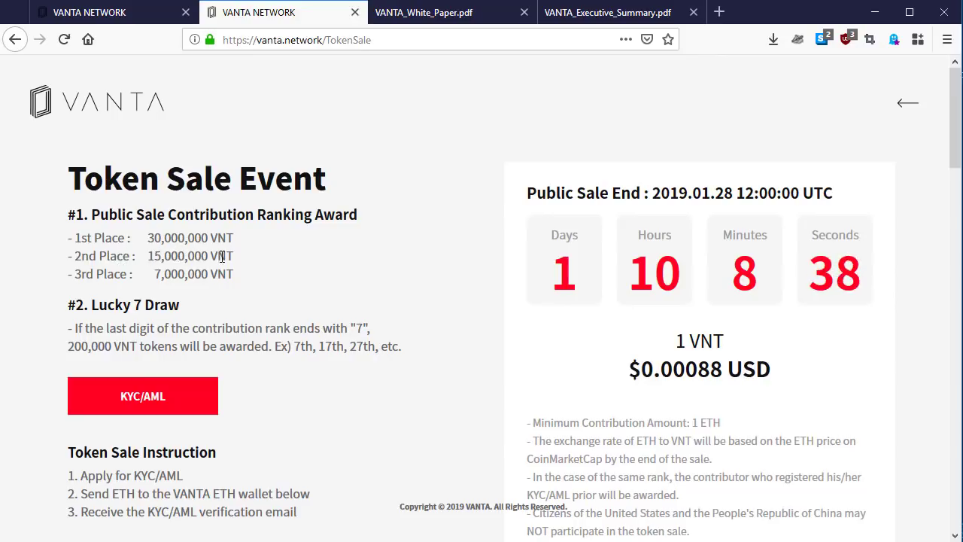
pyautogui.moveTo(230, 260)
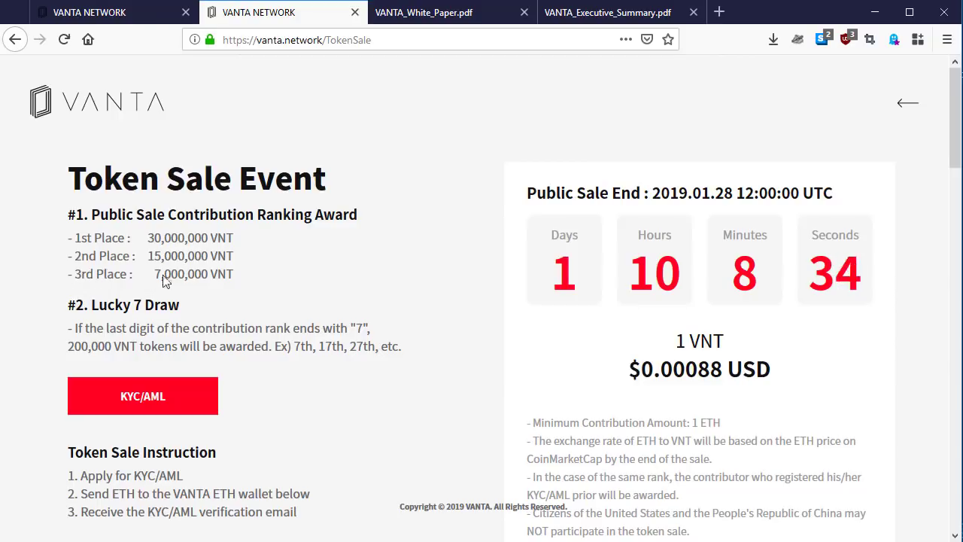
pyautogui.moveTo(237, 284)
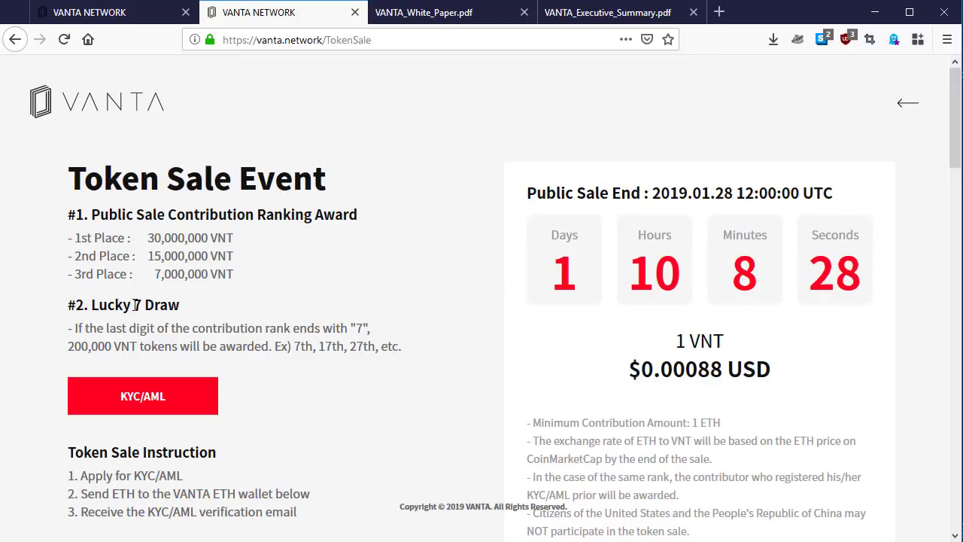
pyautogui.moveTo(87, 337)
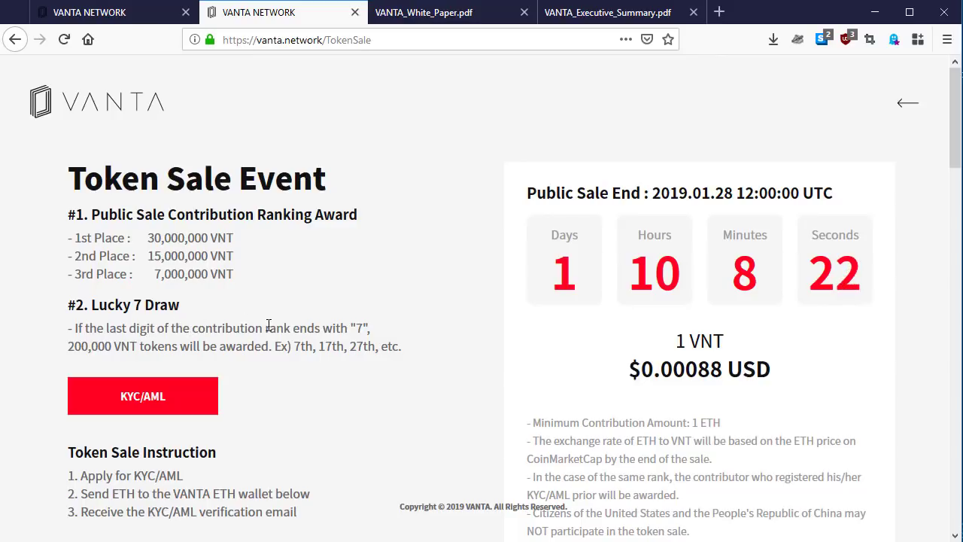
pyautogui.moveTo(353, 336)
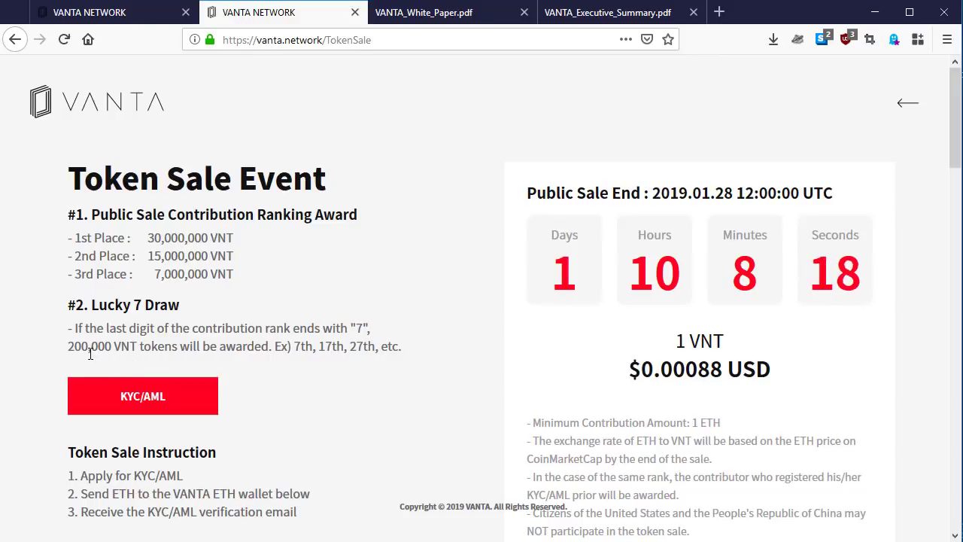
pyautogui.moveTo(158, 352)
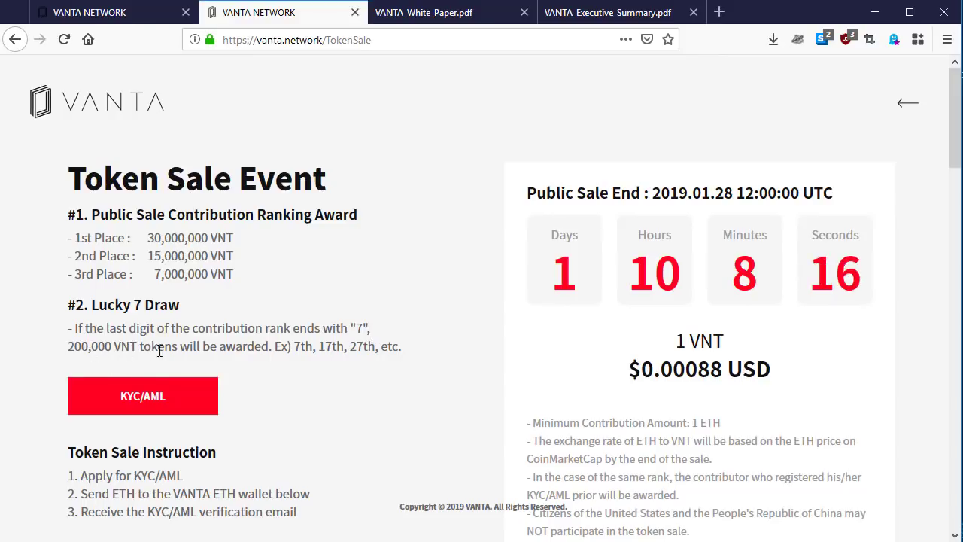
pyautogui.moveTo(297, 366)
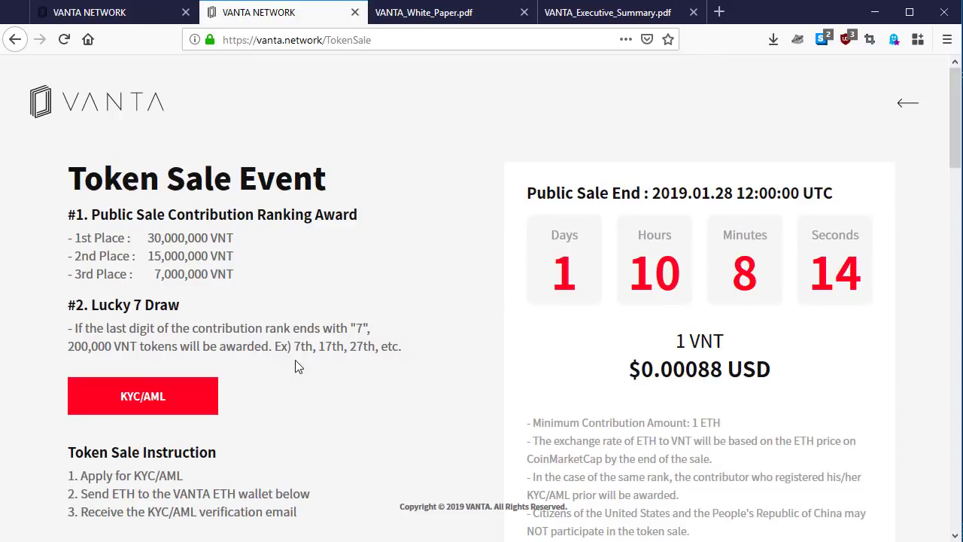
pyautogui.moveTo(306, 353)
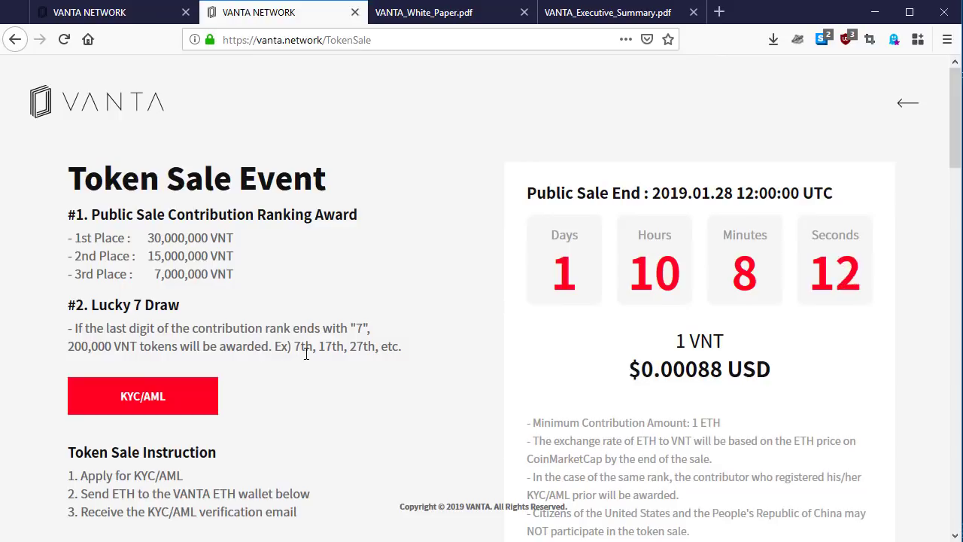
pyautogui.moveTo(397, 364)
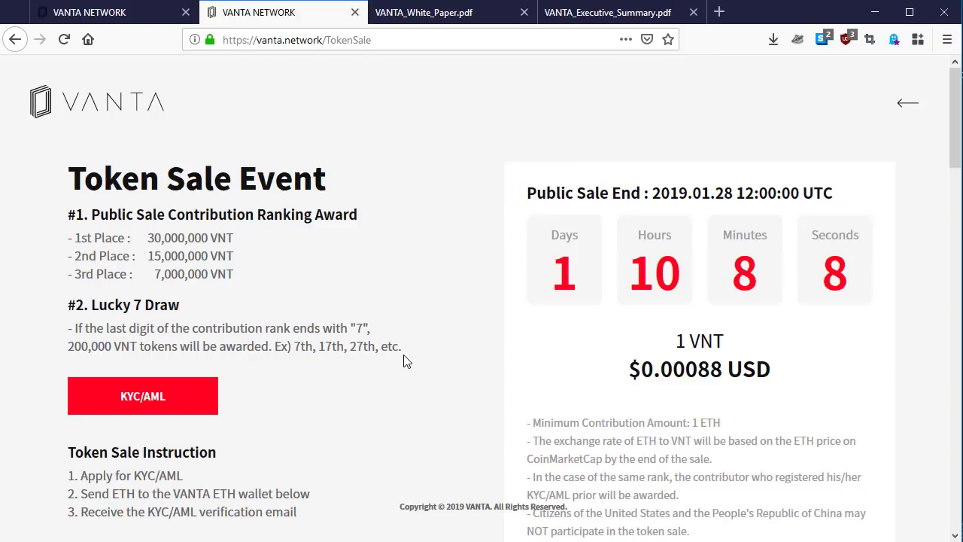
pyautogui.moveTo(358, 362)
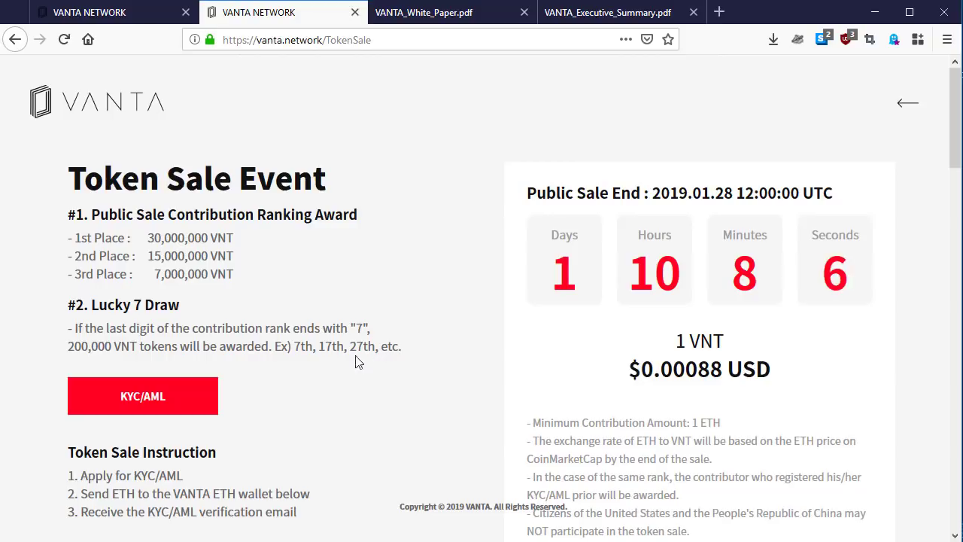
pyautogui.moveTo(299, 353)
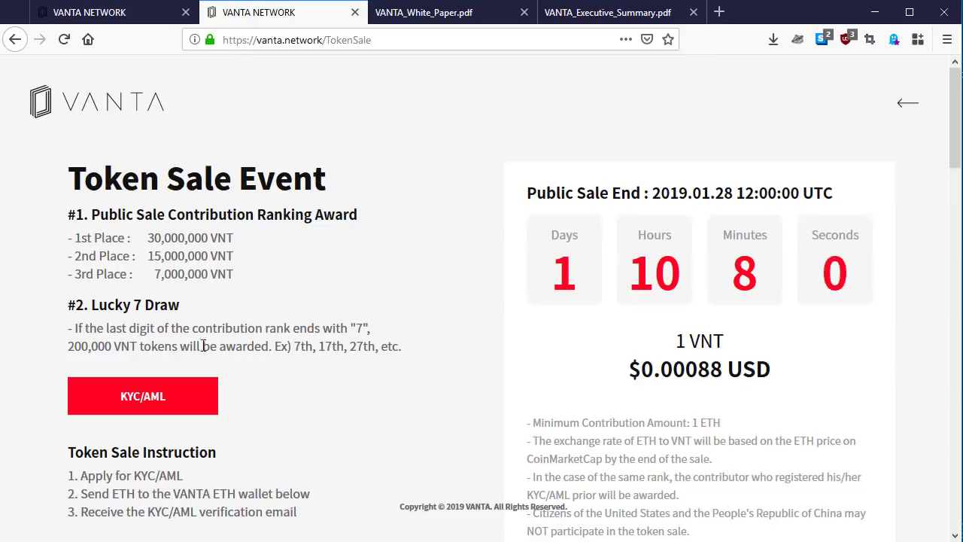
pyautogui.moveTo(384, 334)
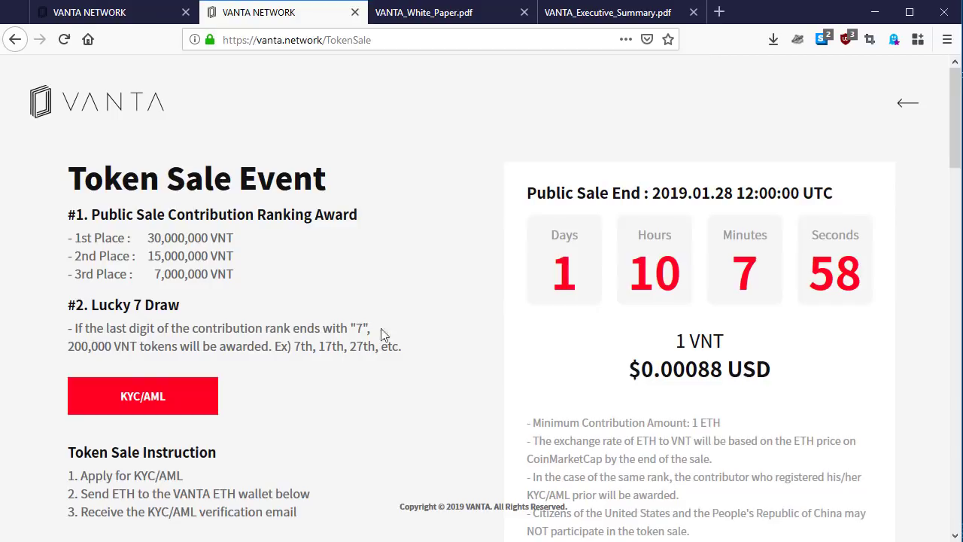
pyautogui.moveTo(158, 432)
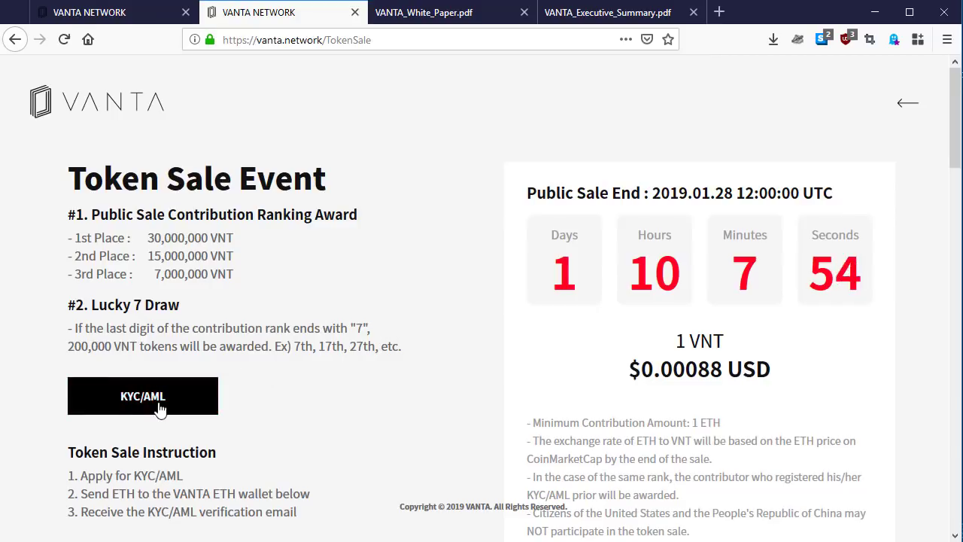
pyautogui.moveTo(158, 427)
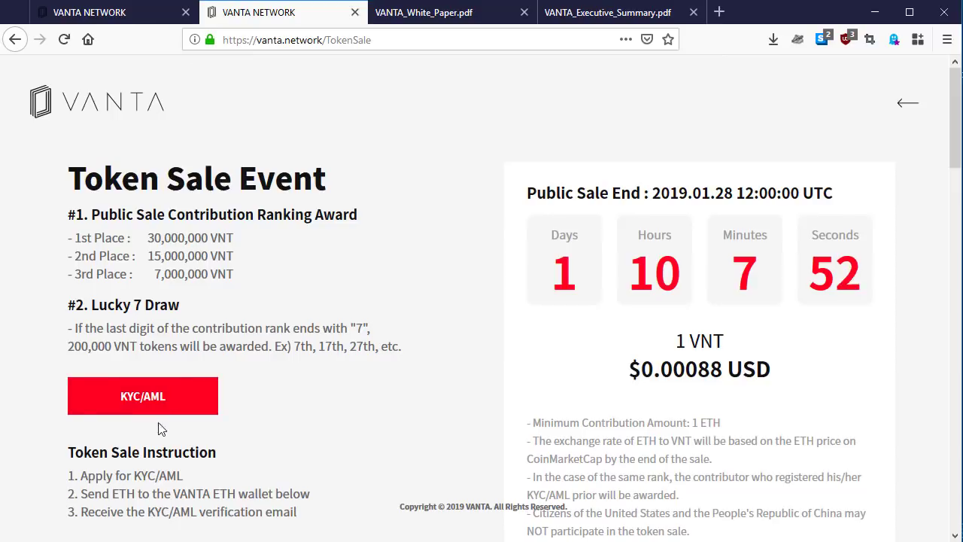
pyautogui.moveTo(147, 431)
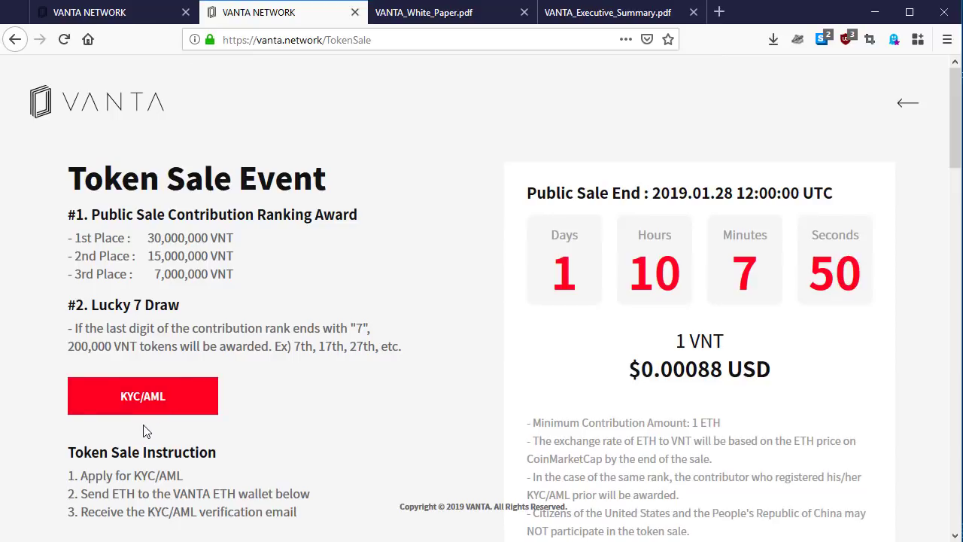
pyautogui.moveTo(702, 301)
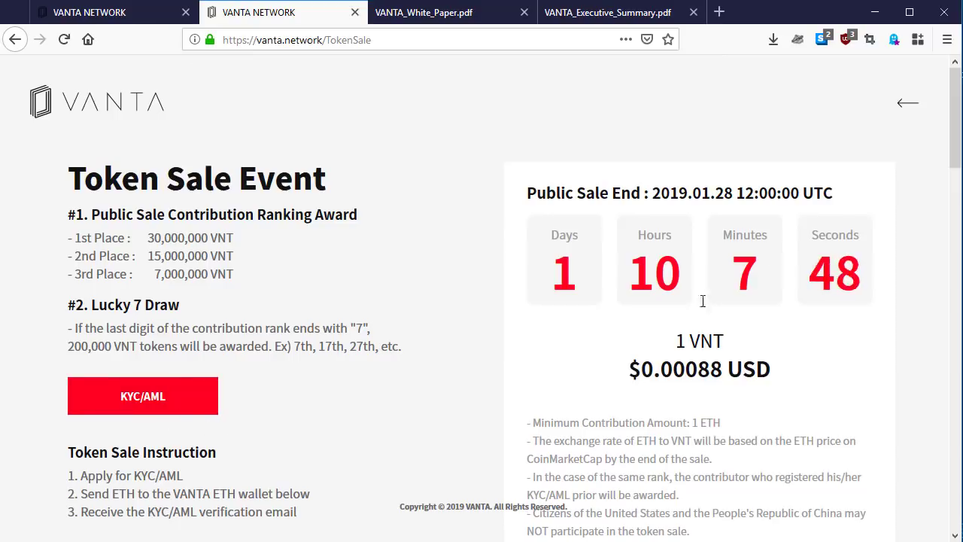
pyautogui.moveTo(171, 461)
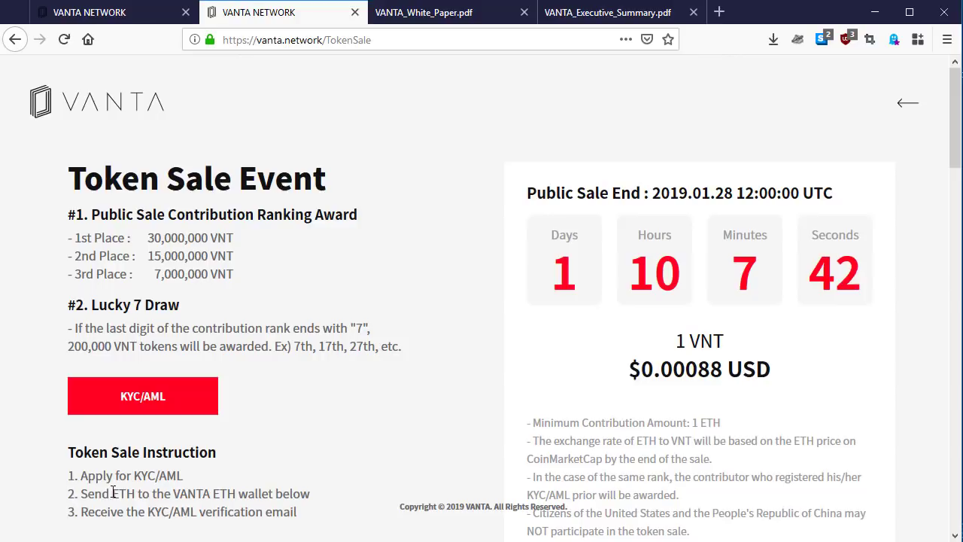
pyautogui.moveTo(173, 493)
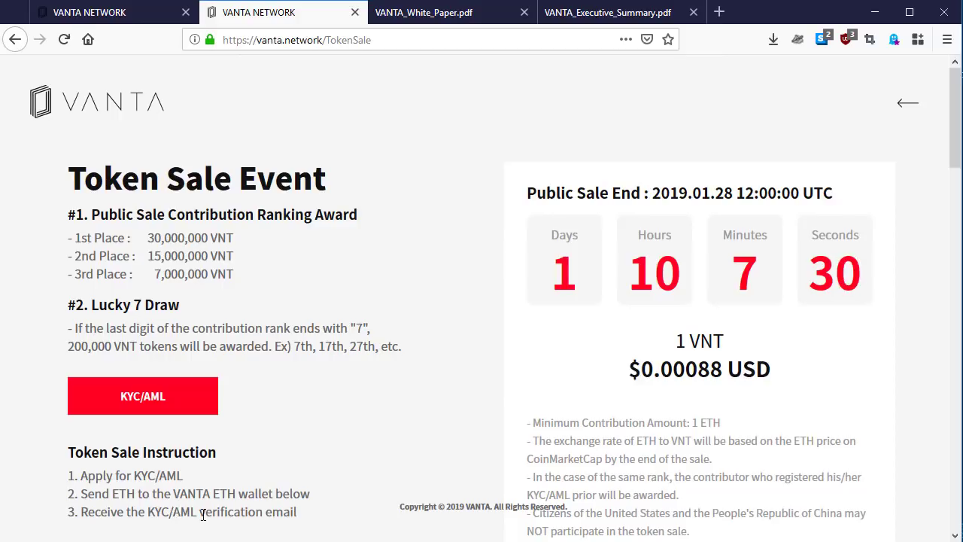
pyautogui.moveTo(934, 149)
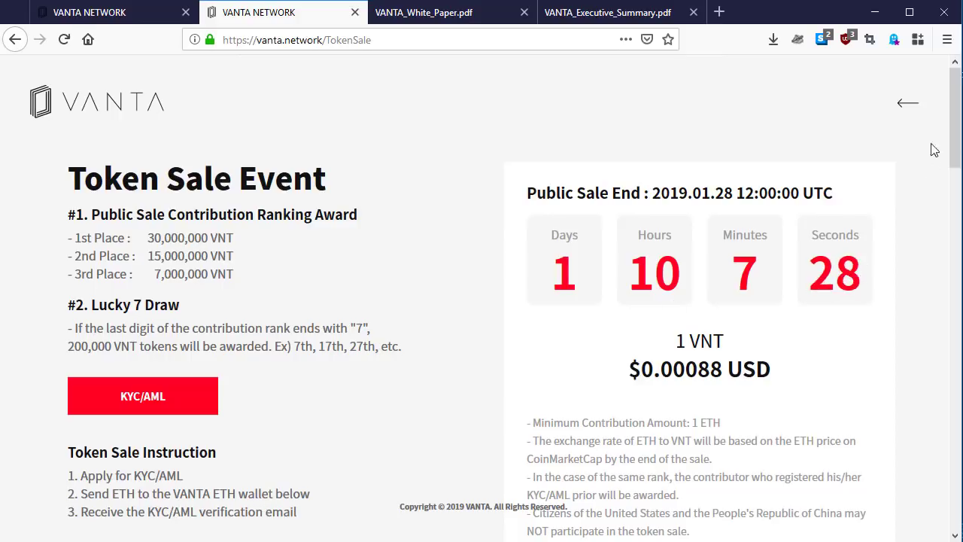
# Step: Scroll down to the ETH address and 17,000 ETH goal, then back to Token Sale Event
pyautogui.scroll(-3)
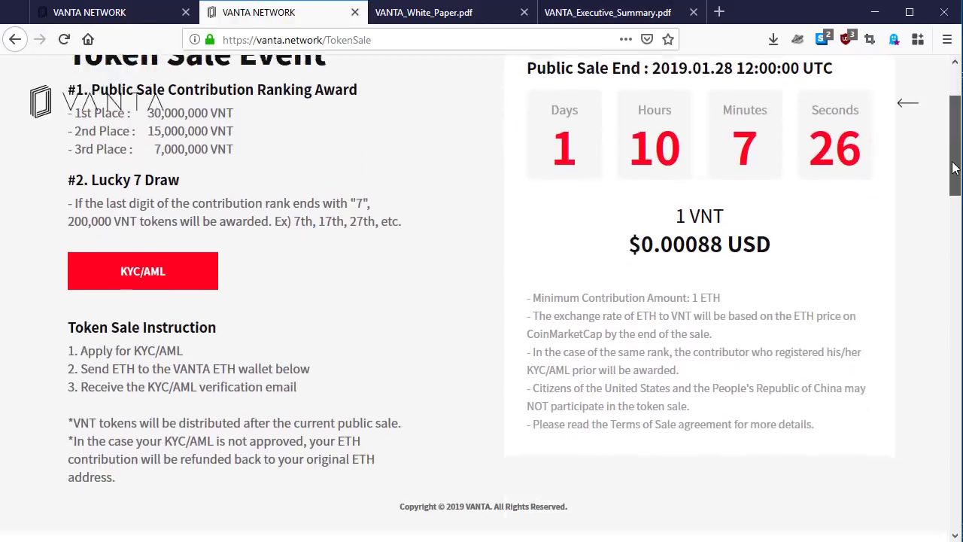
pyautogui.scroll(-3)
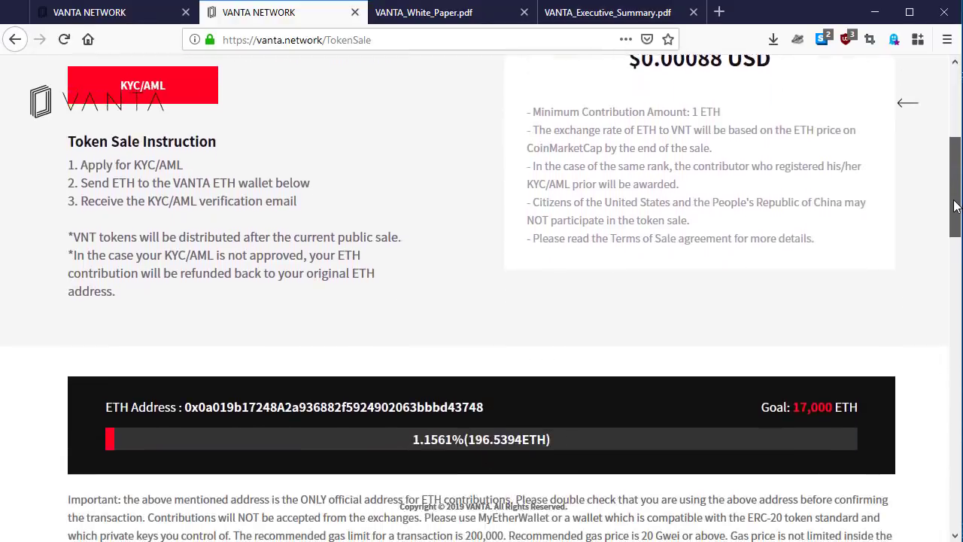
pyautogui.scroll(-3)
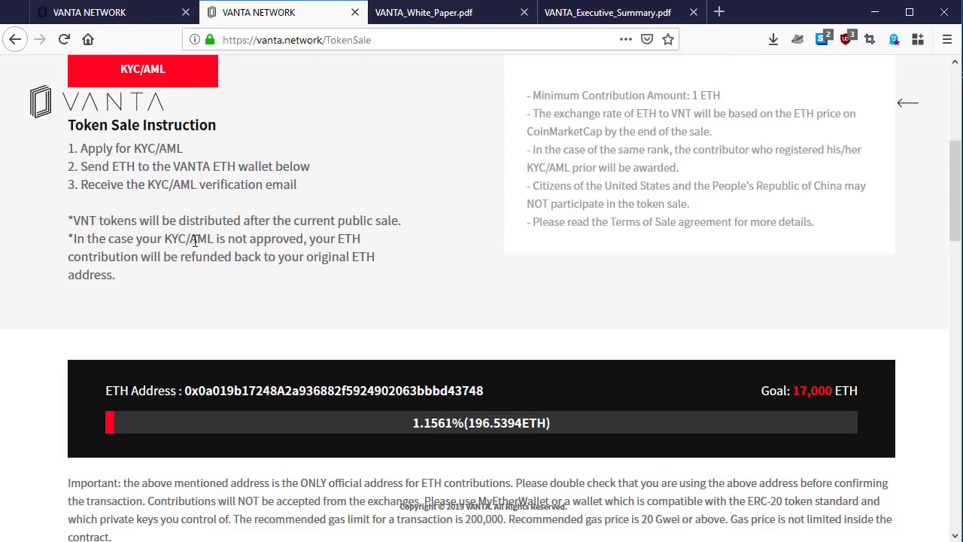
pyautogui.moveTo(272, 237)
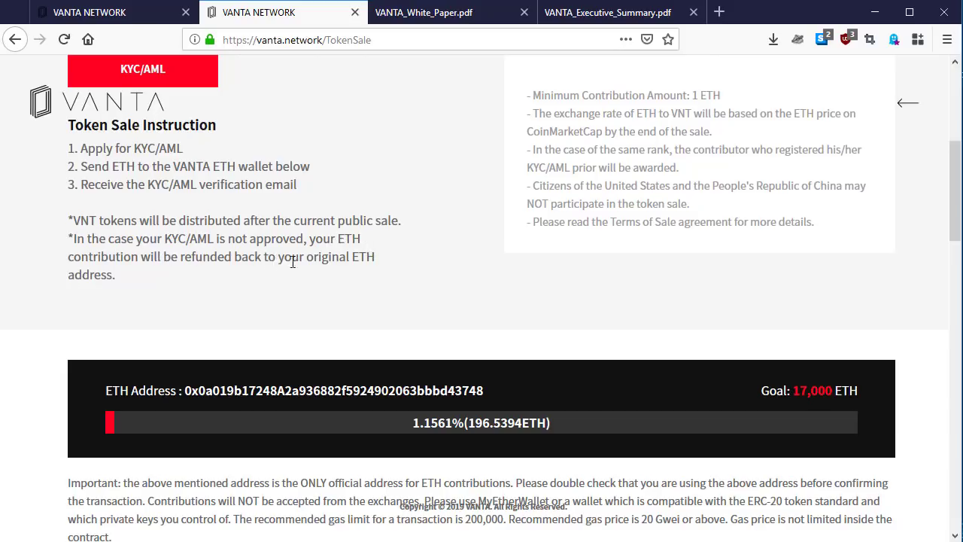
pyautogui.moveTo(253, 277)
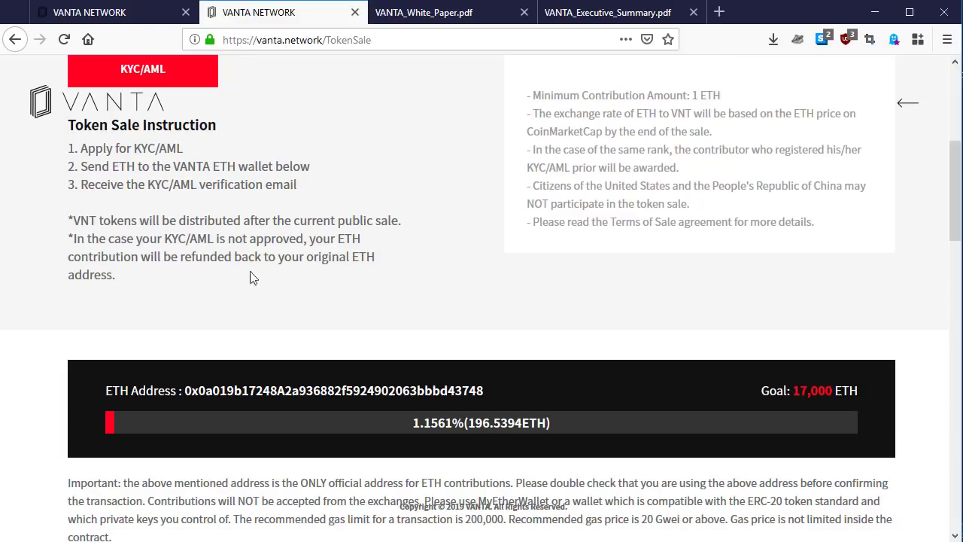
pyautogui.moveTo(936, 235)
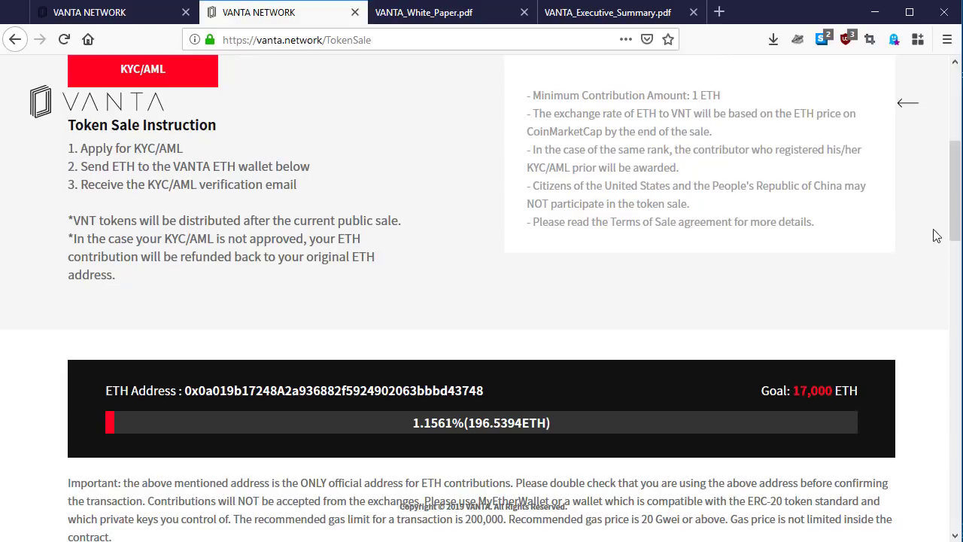
pyautogui.scroll(3)
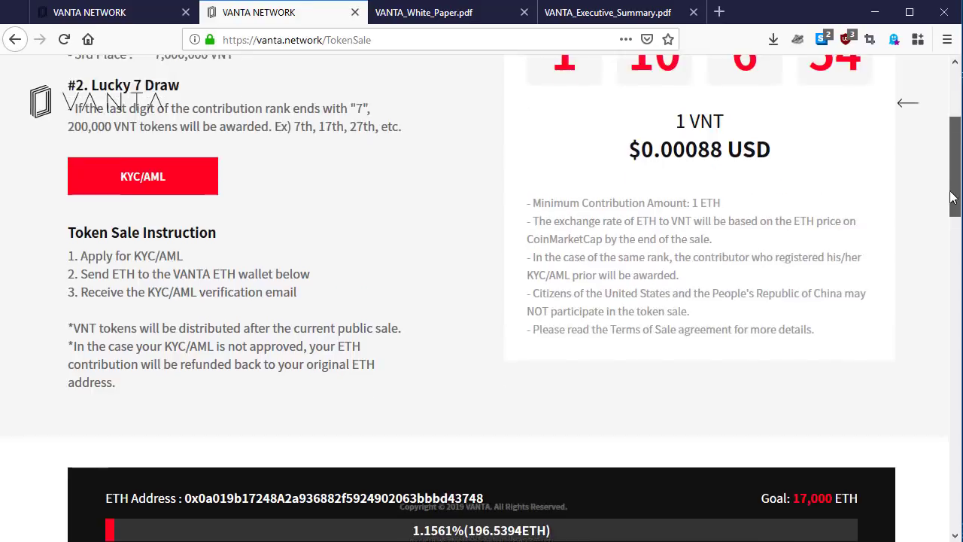
pyautogui.scroll(3)
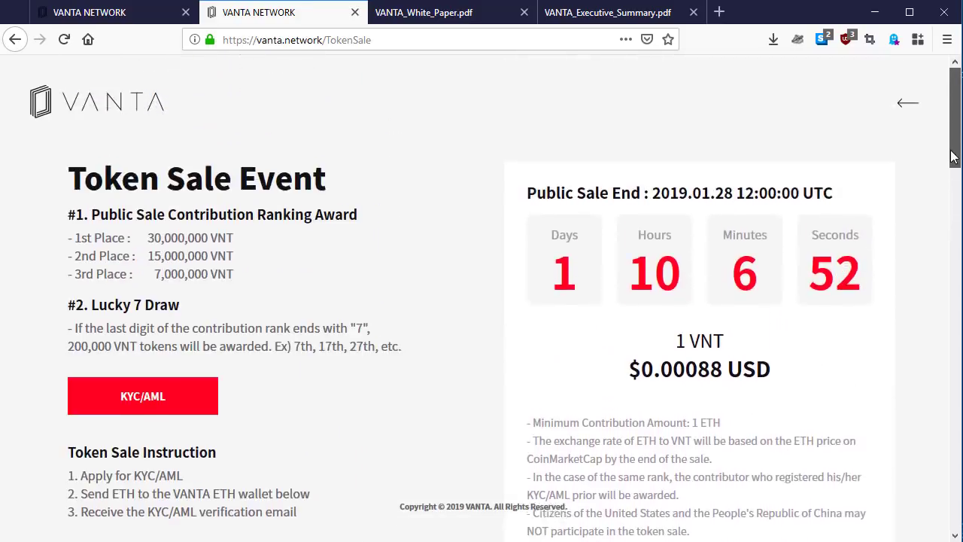
pyautogui.scroll(-3)
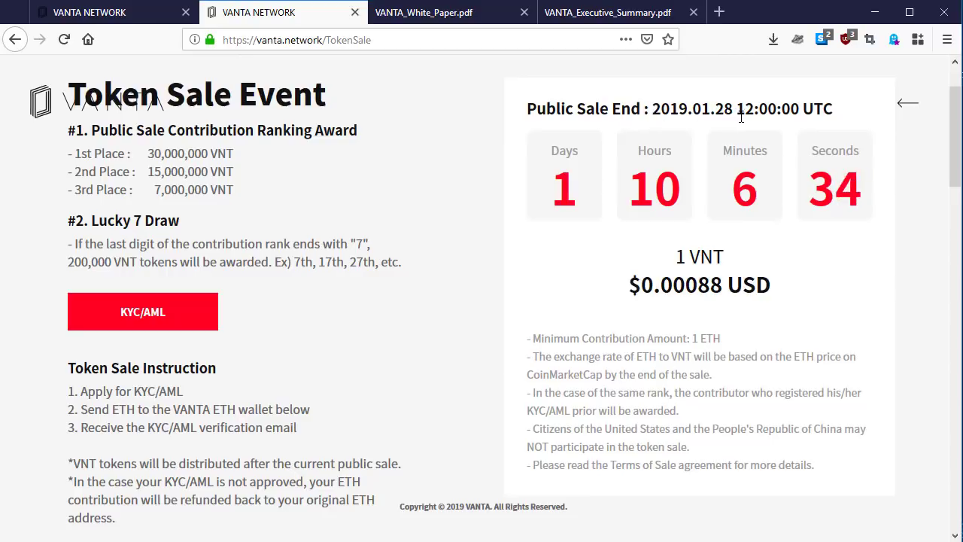
pyautogui.moveTo(775, 134)
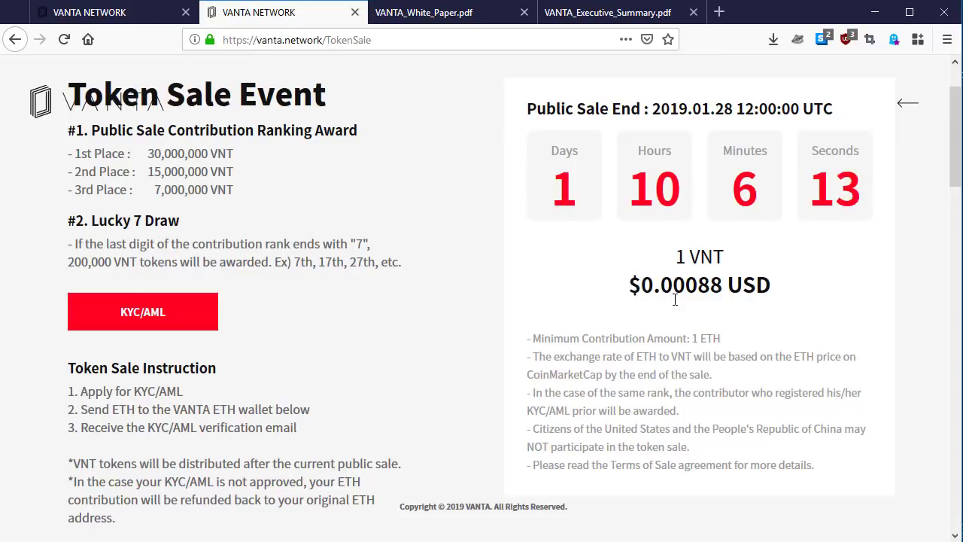
pyautogui.moveTo(674, 303)
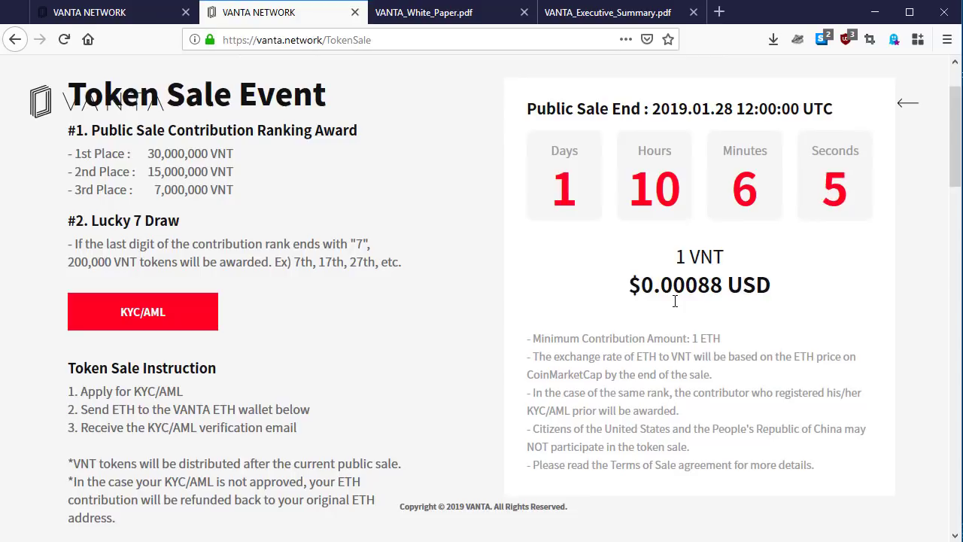
pyautogui.moveTo(654, 353)
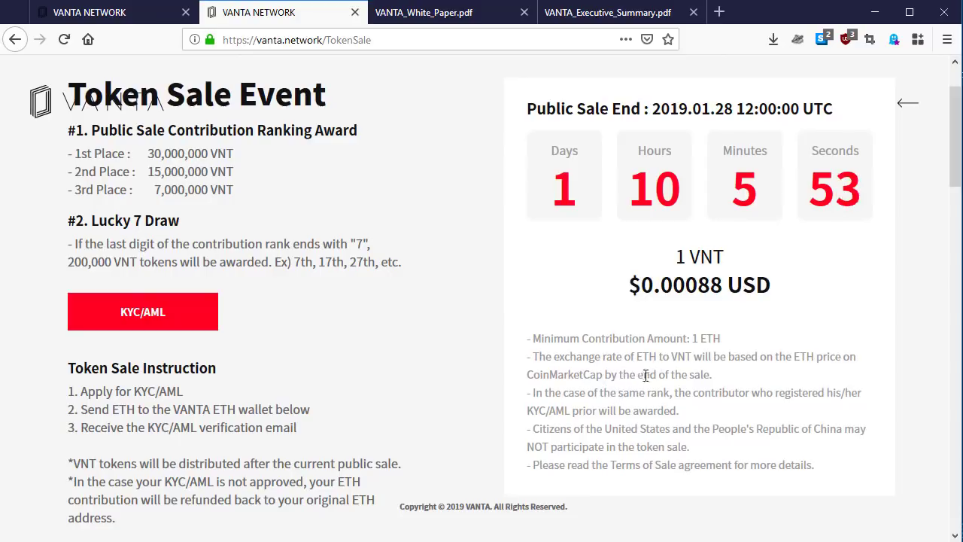
pyautogui.moveTo(711, 374)
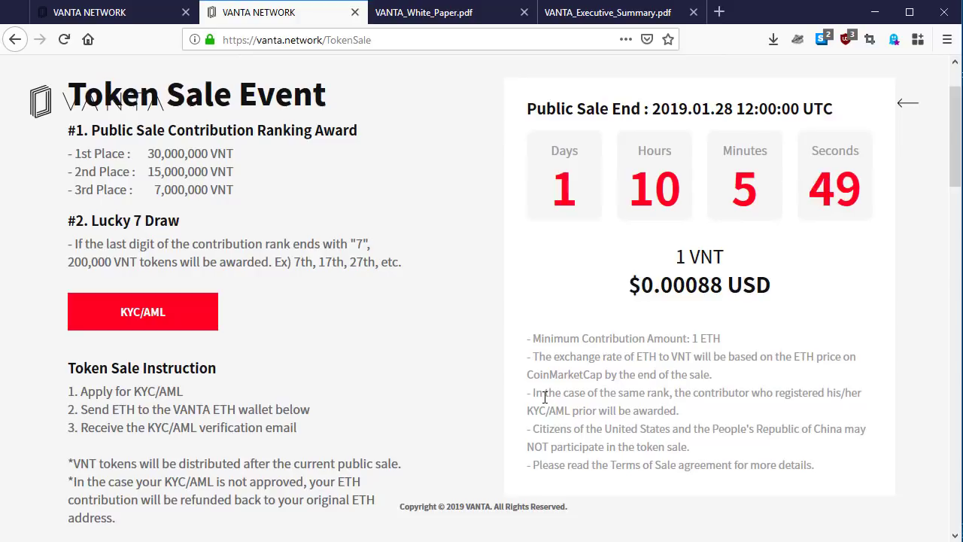
pyautogui.moveTo(598, 397)
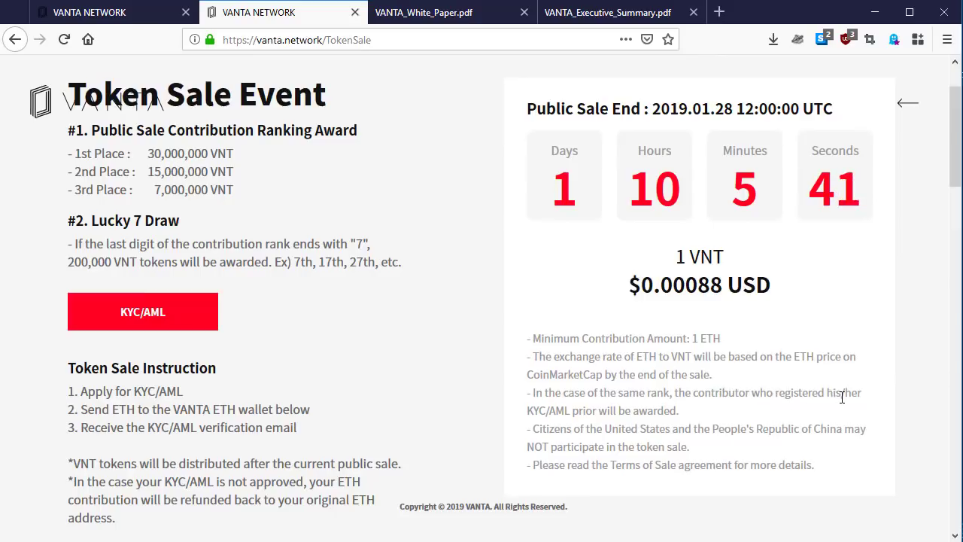
pyautogui.moveTo(550, 418)
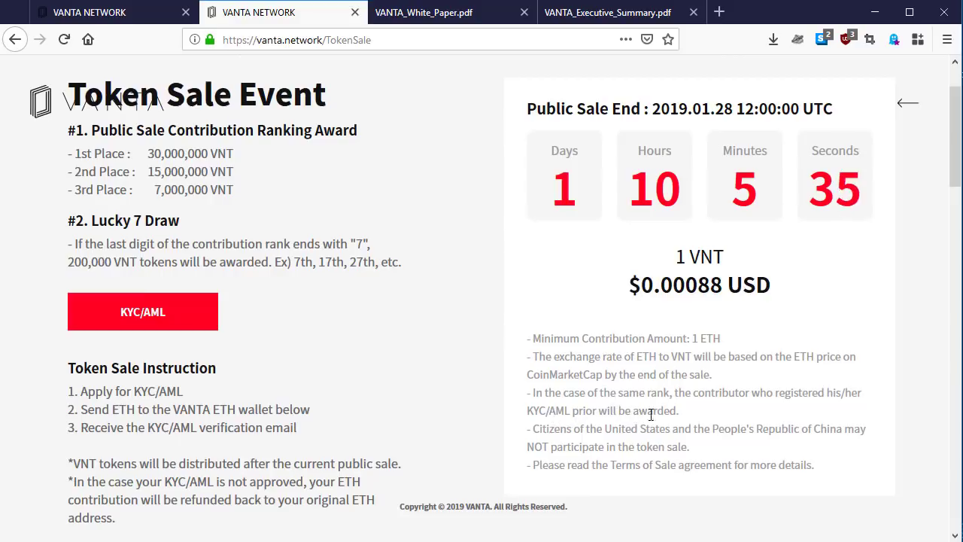
pyautogui.moveTo(529, 441)
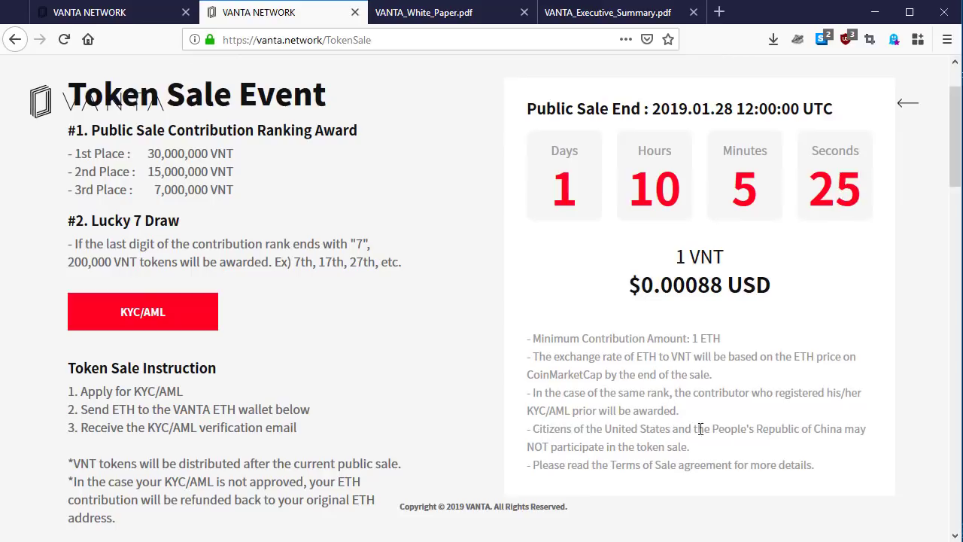
pyautogui.moveTo(771, 431)
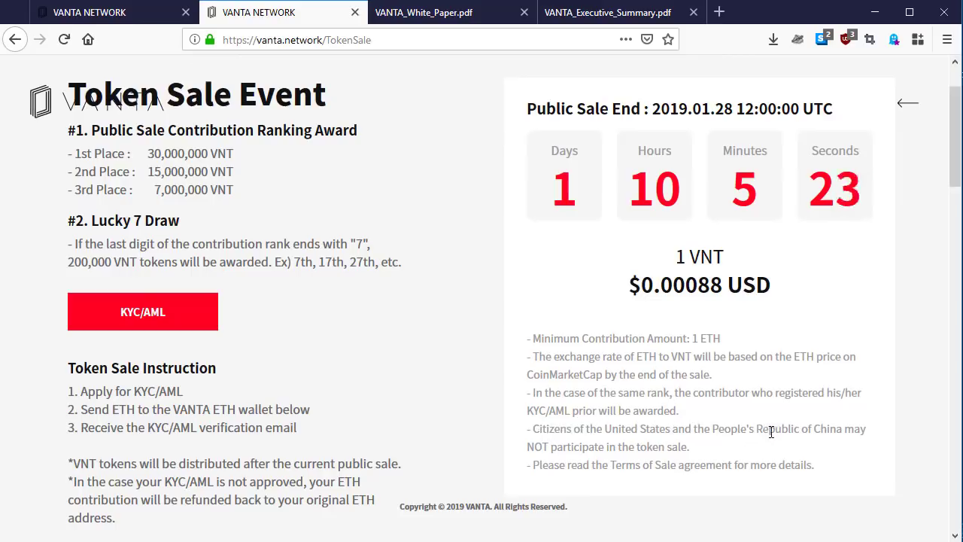
pyautogui.moveTo(583, 461)
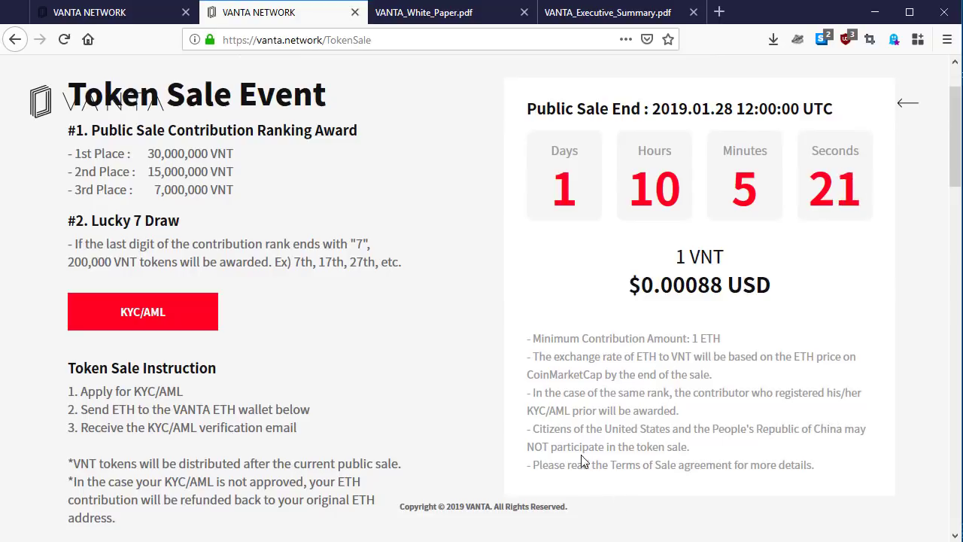
pyautogui.moveTo(618, 447)
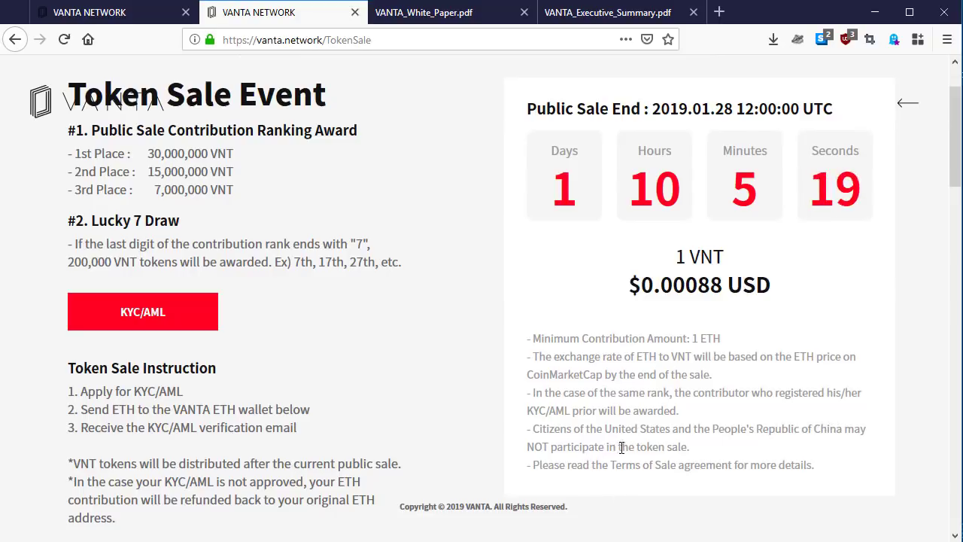
pyautogui.moveTo(555, 464)
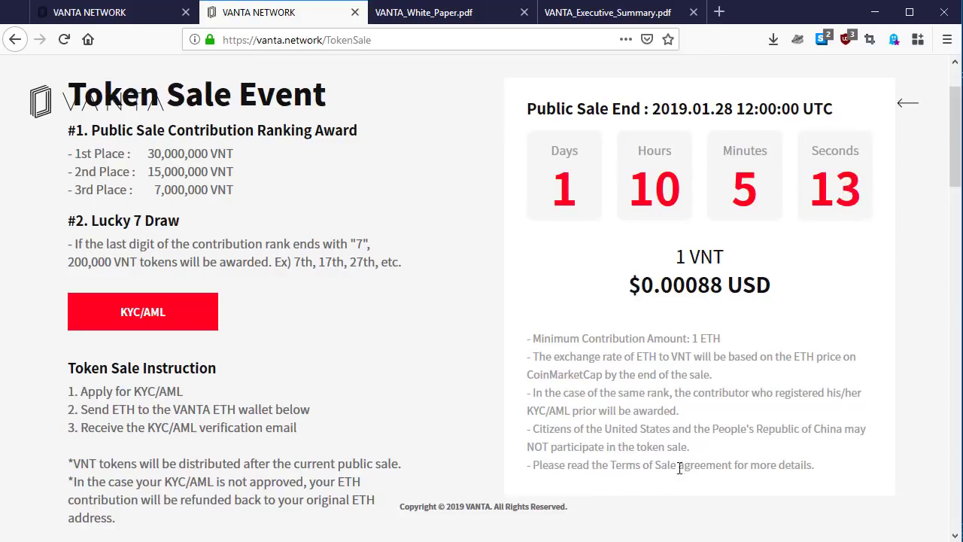
pyautogui.moveTo(739, 481)
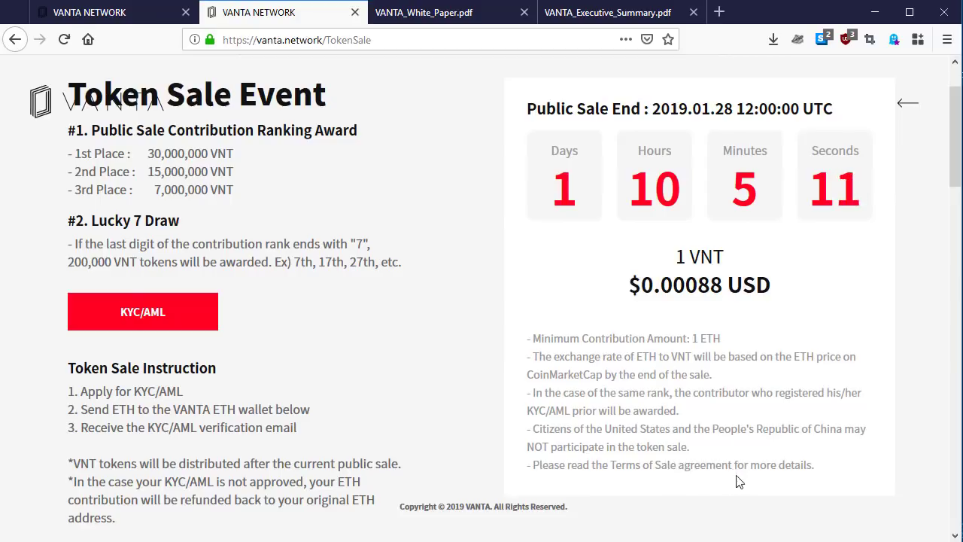
pyautogui.moveTo(783, 329)
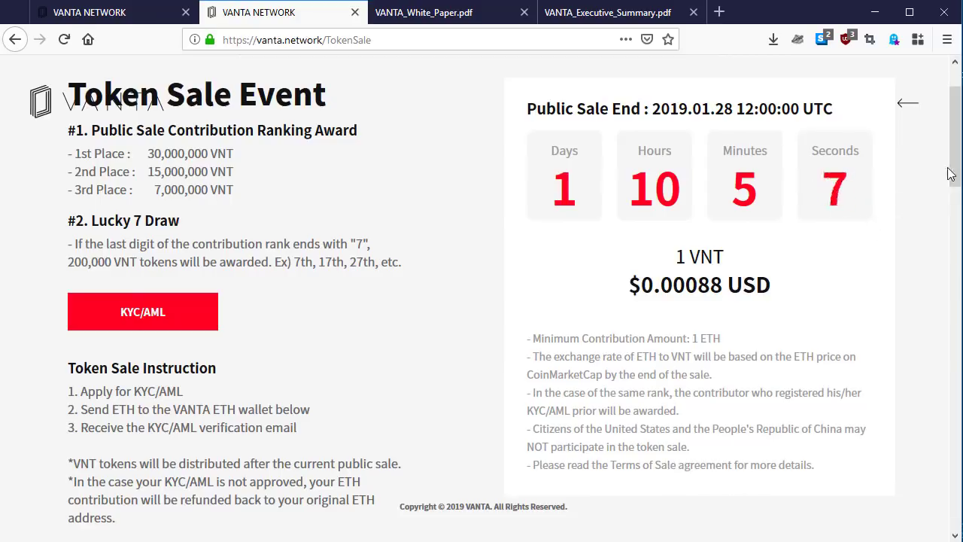
# Step: Scroll down to the ETH address box, 1.1561% goal progress and the Ranking heading
pyautogui.scroll(-3)
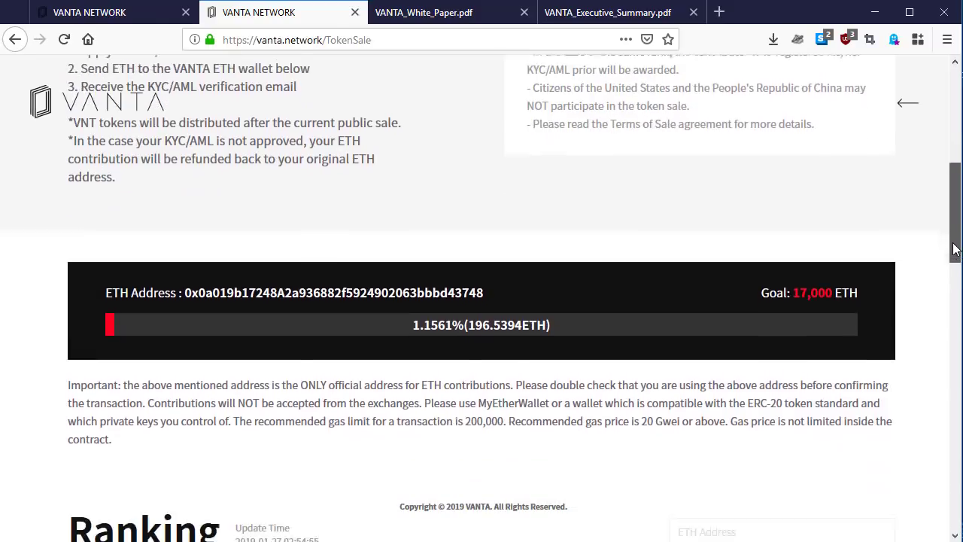
pyautogui.scroll(-3)
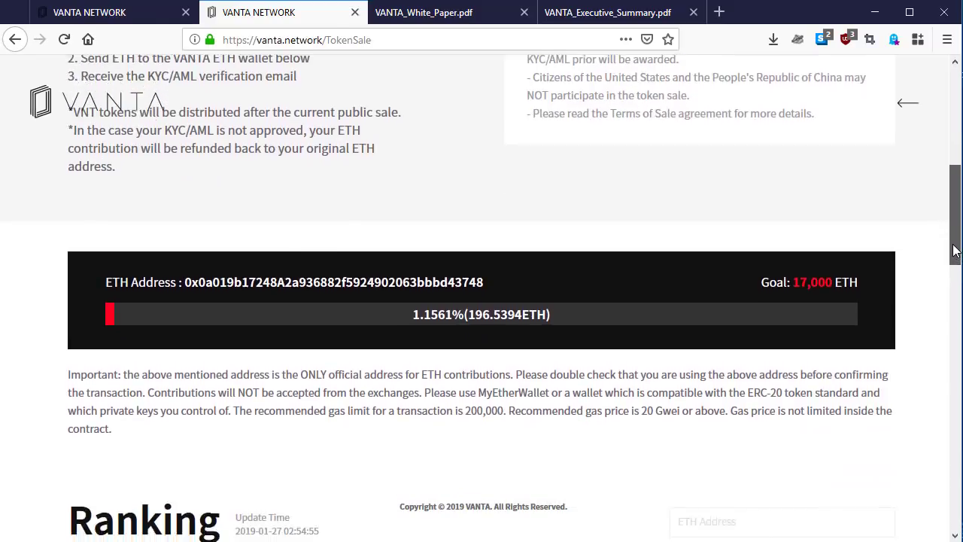
pyautogui.scroll(-3)
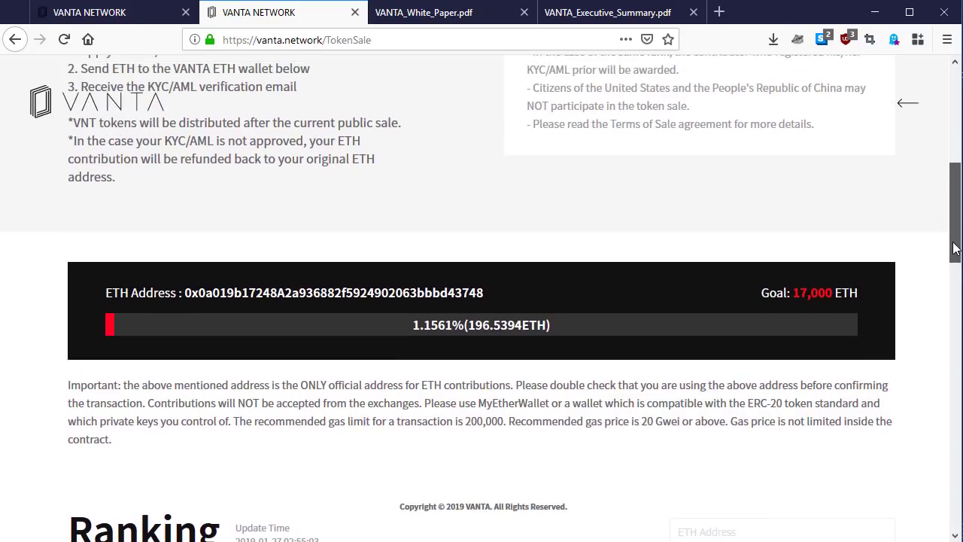
pyautogui.scroll(-3)
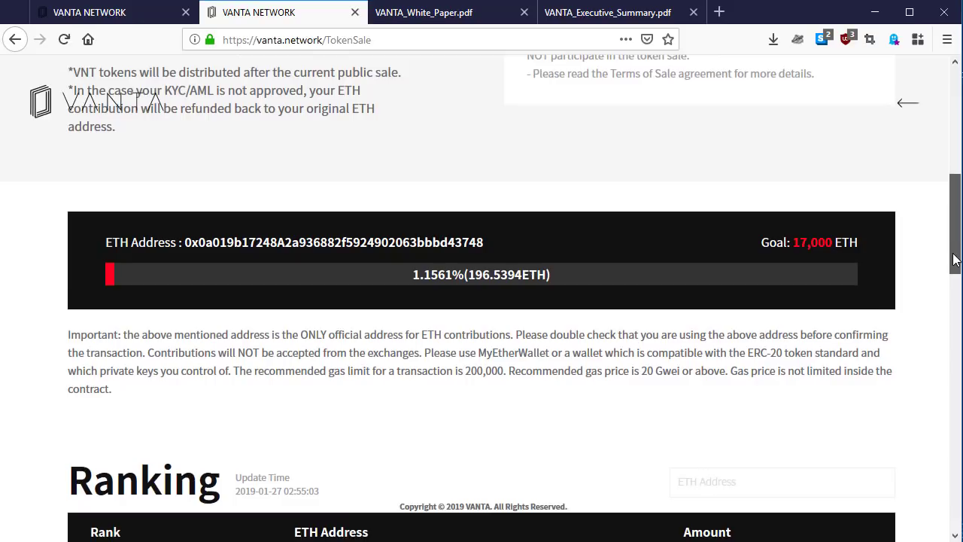
pyautogui.scroll(-3)
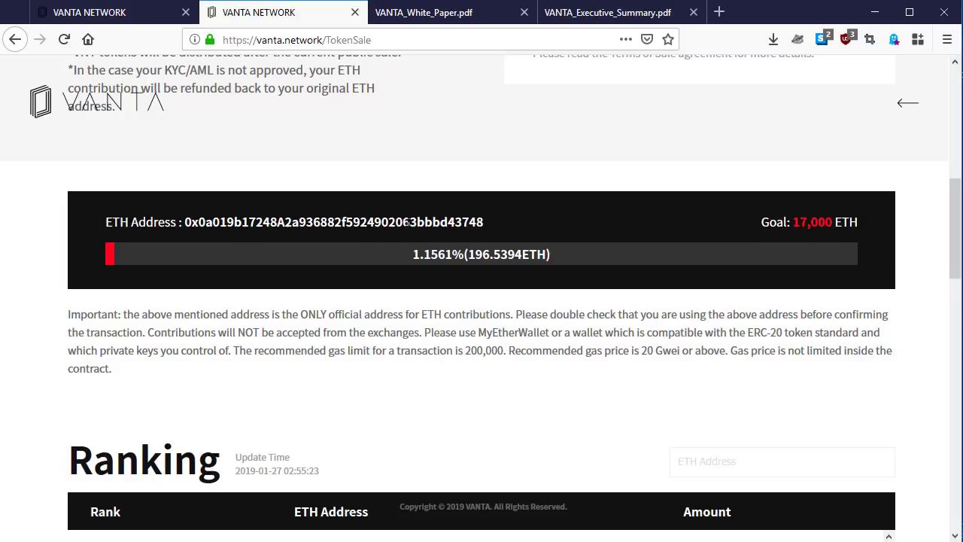
pyautogui.moveTo(410, 220)
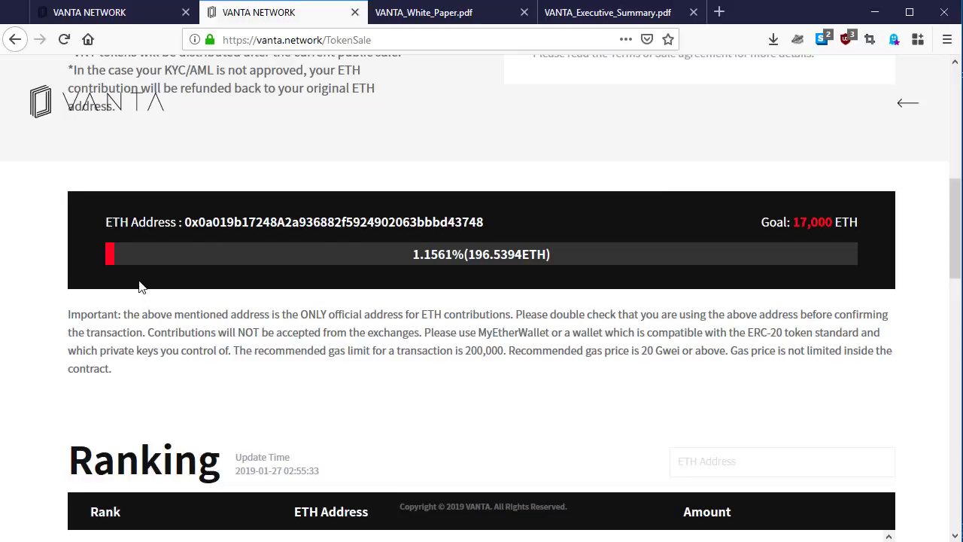
pyautogui.moveTo(320, 286)
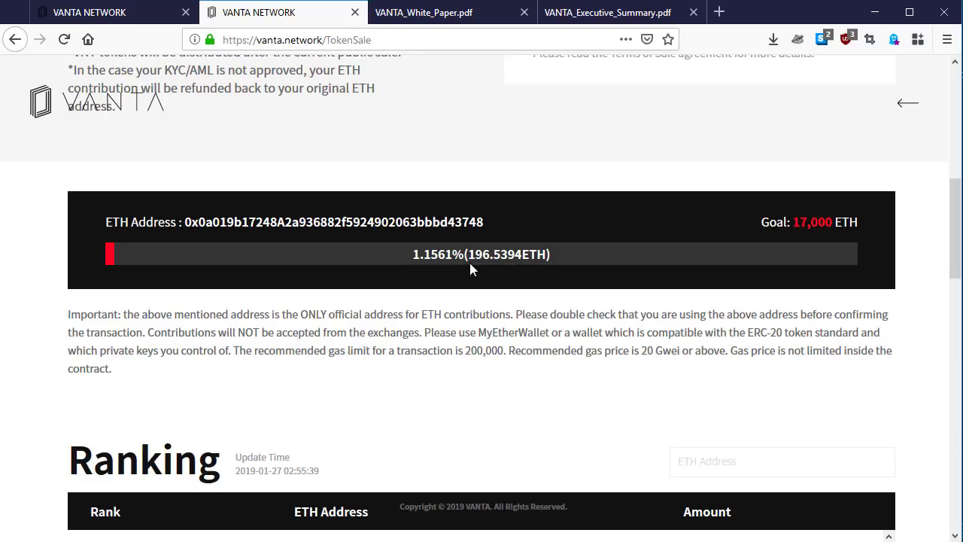
pyautogui.moveTo(442, 270)
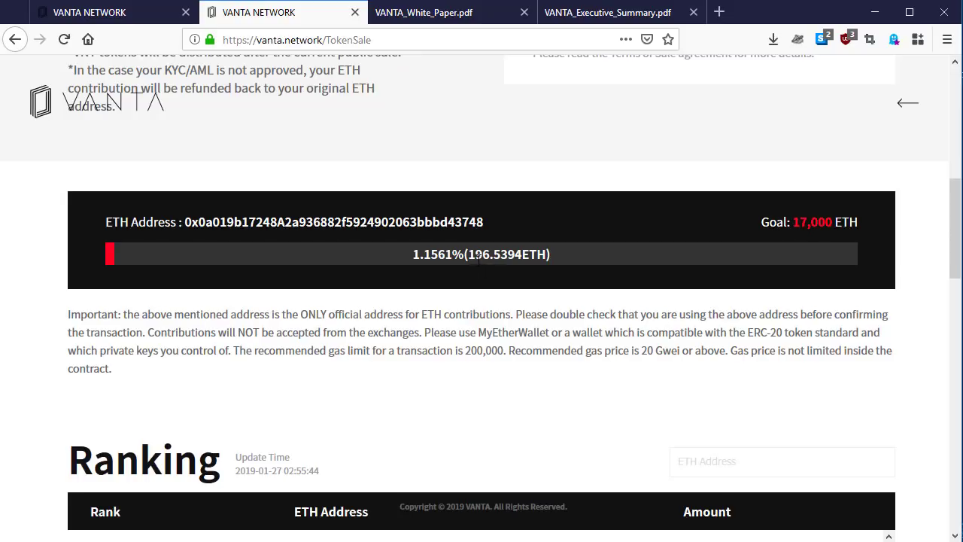
pyautogui.moveTo(482, 271)
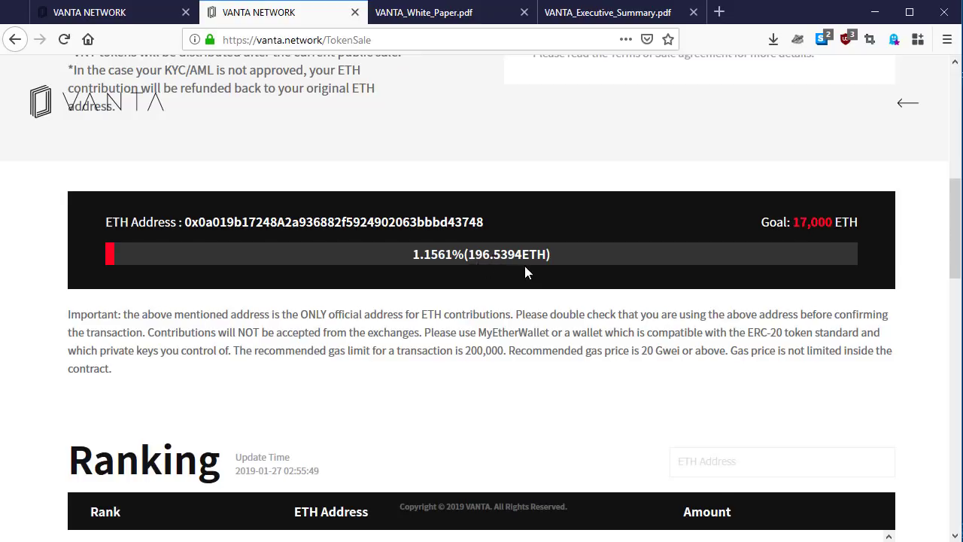
pyautogui.moveTo(67, 358)
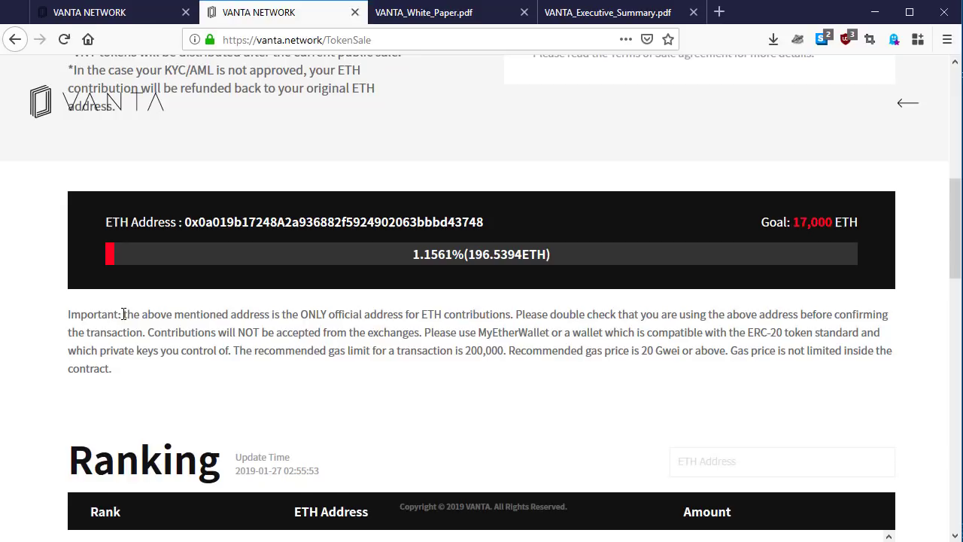
pyautogui.moveTo(188, 312)
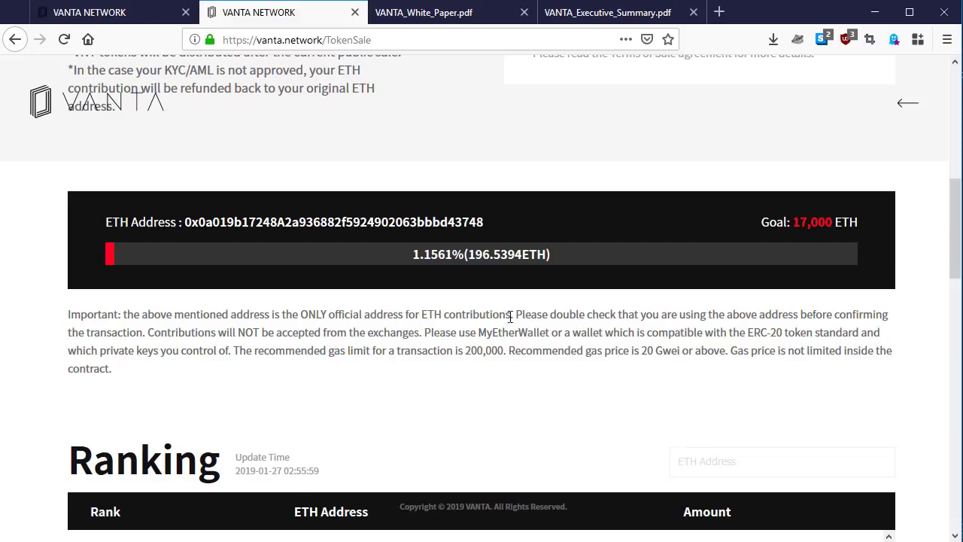
pyautogui.moveTo(635, 317)
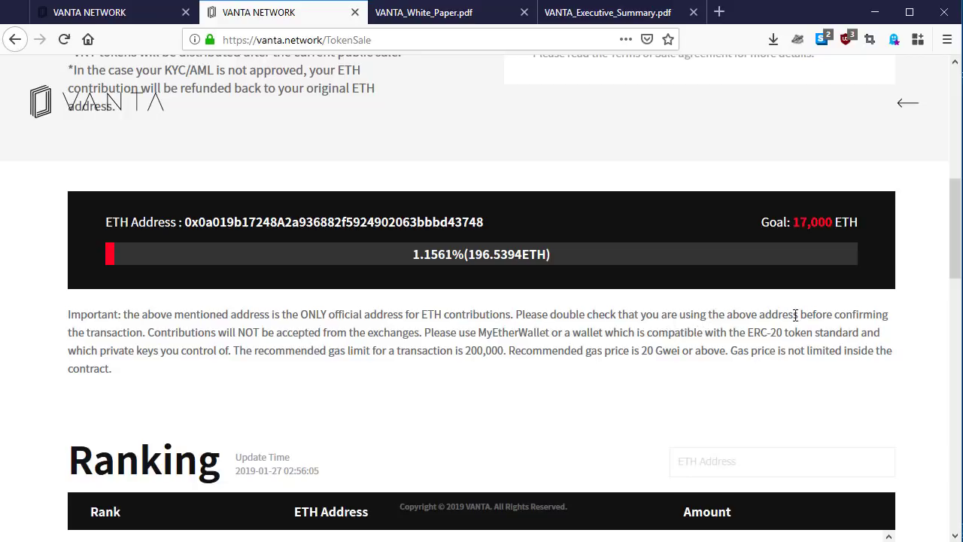
pyautogui.moveTo(81, 346)
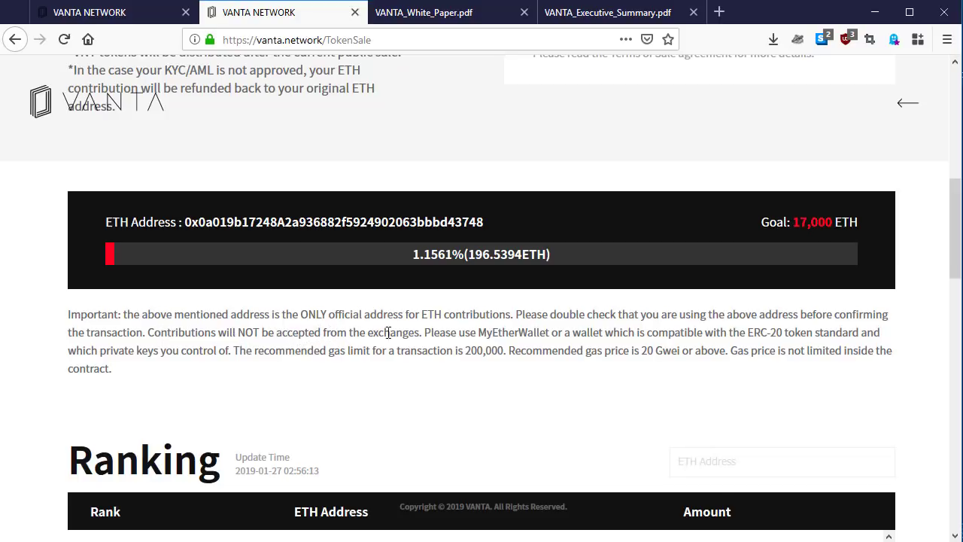
pyautogui.moveTo(530, 319)
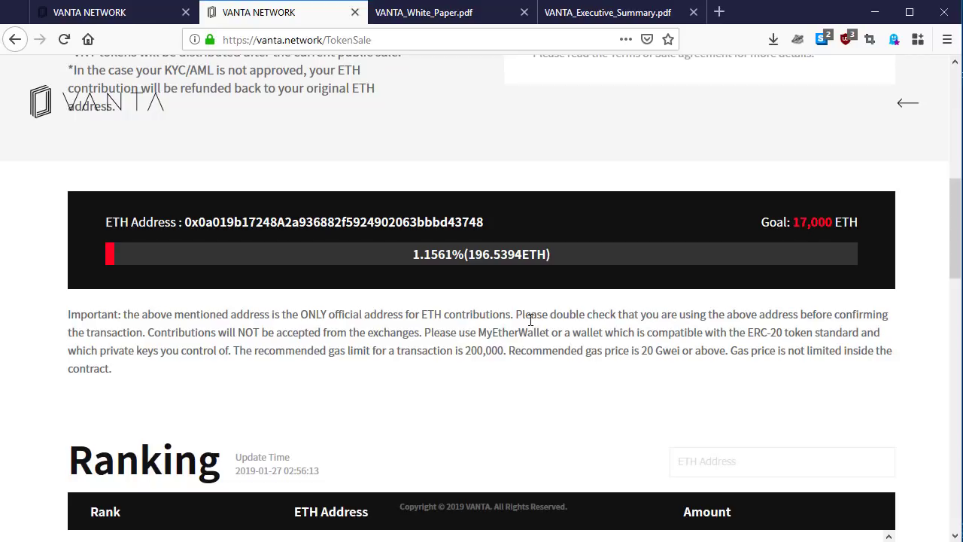
pyautogui.moveTo(568, 332)
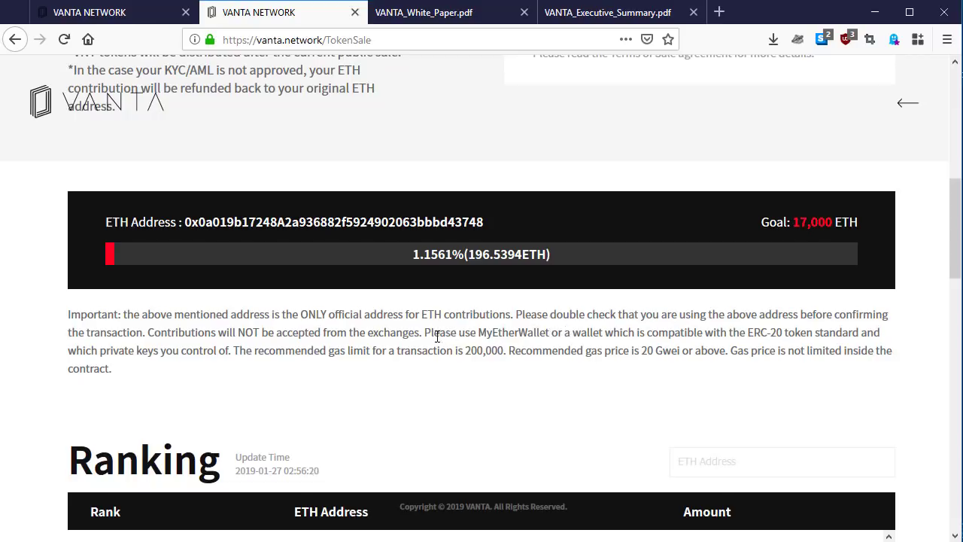
pyautogui.moveTo(482, 347)
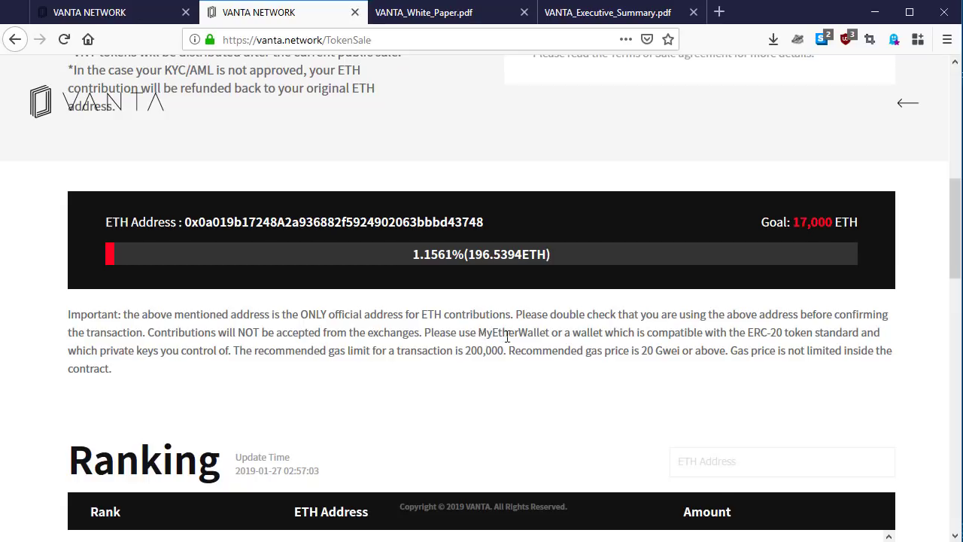
pyautogui.moveTo(515, 335)
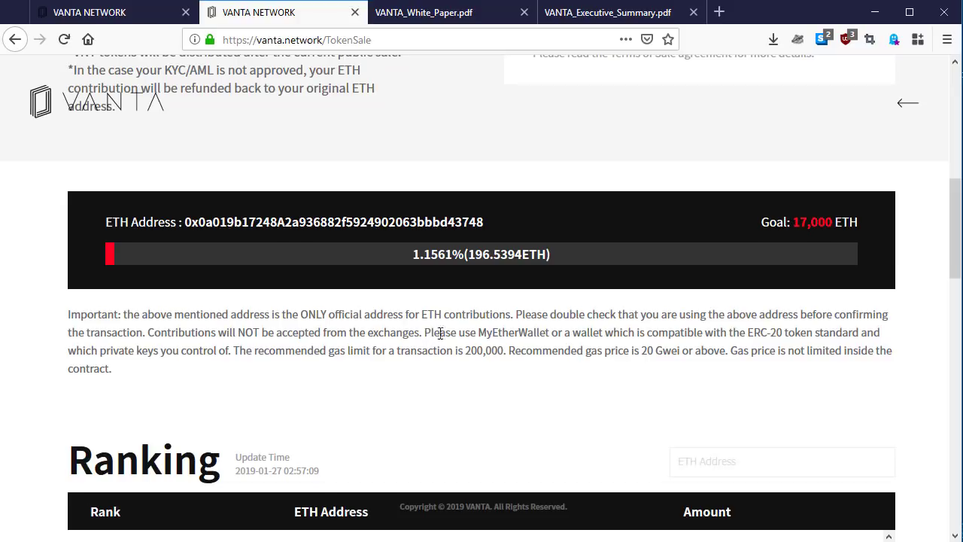
pyautogui.moveTo(568, 335)
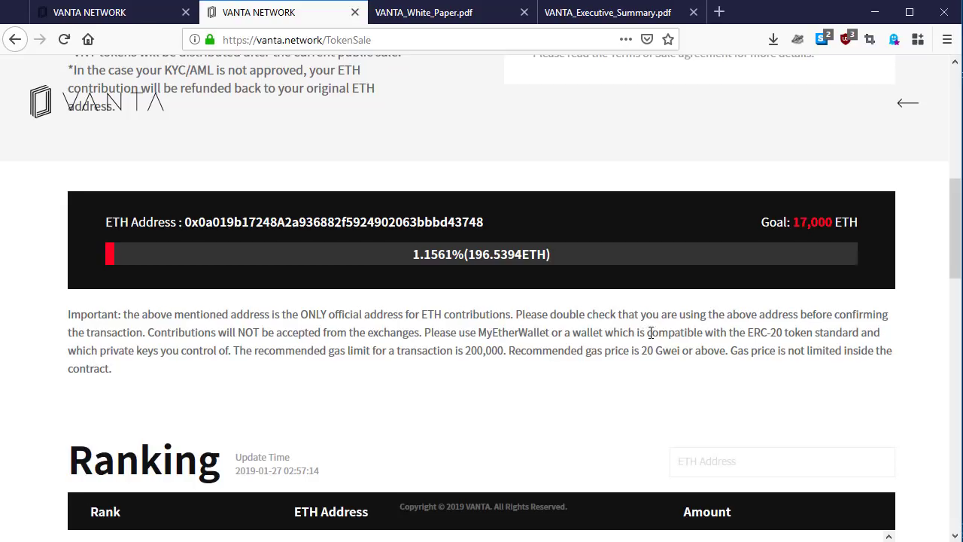
pyautogui.moveTo(750, 336)
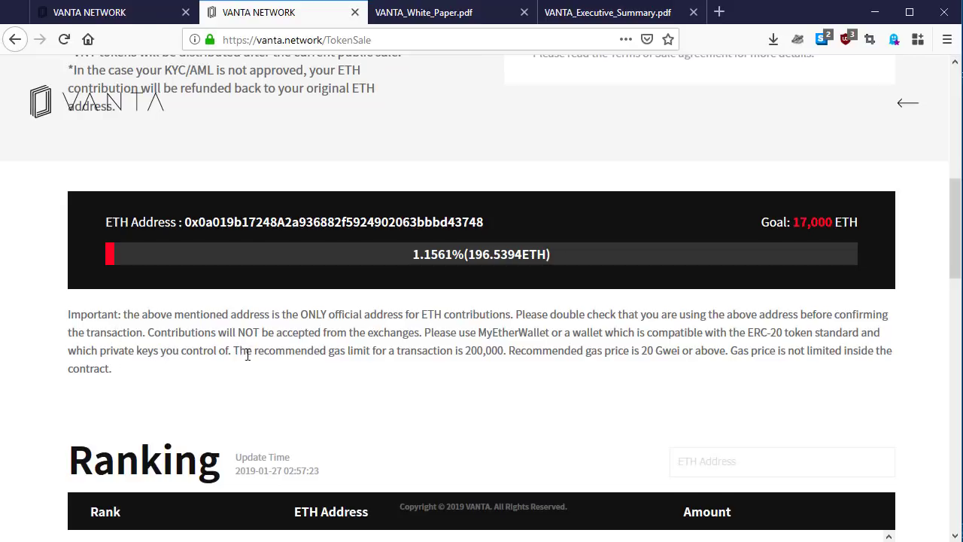
pyautogui.moveTo(256, 355)
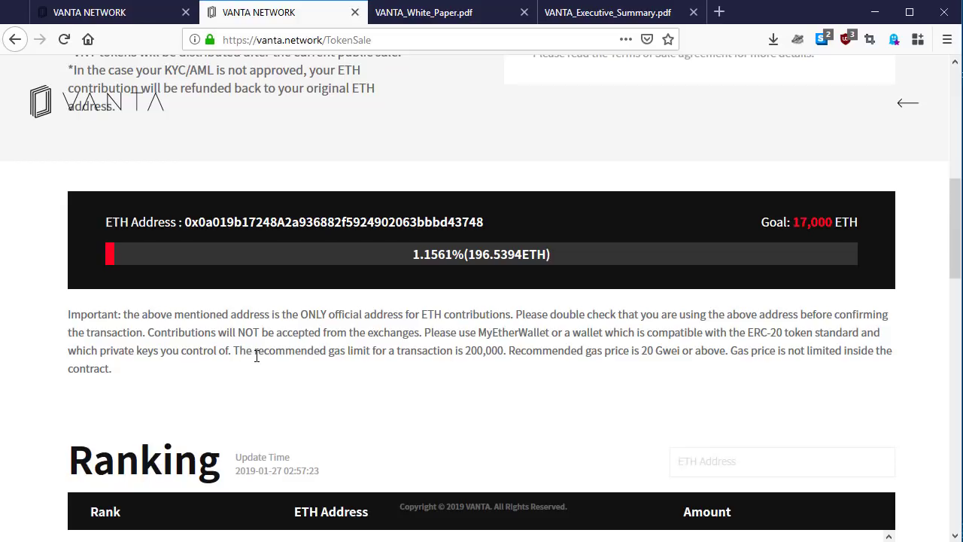
pyautogui.moveTo(406, 356)
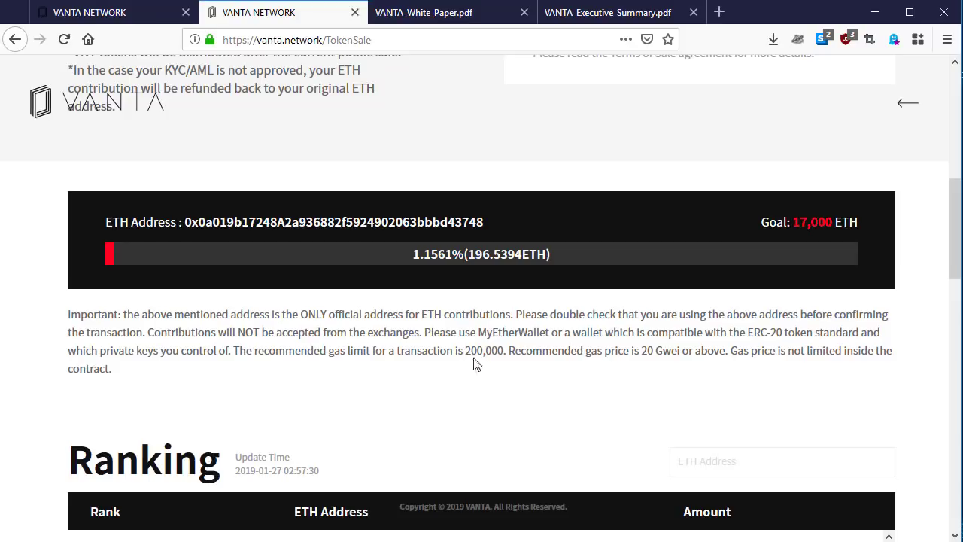
pyautogui.moveTo(506, 357)
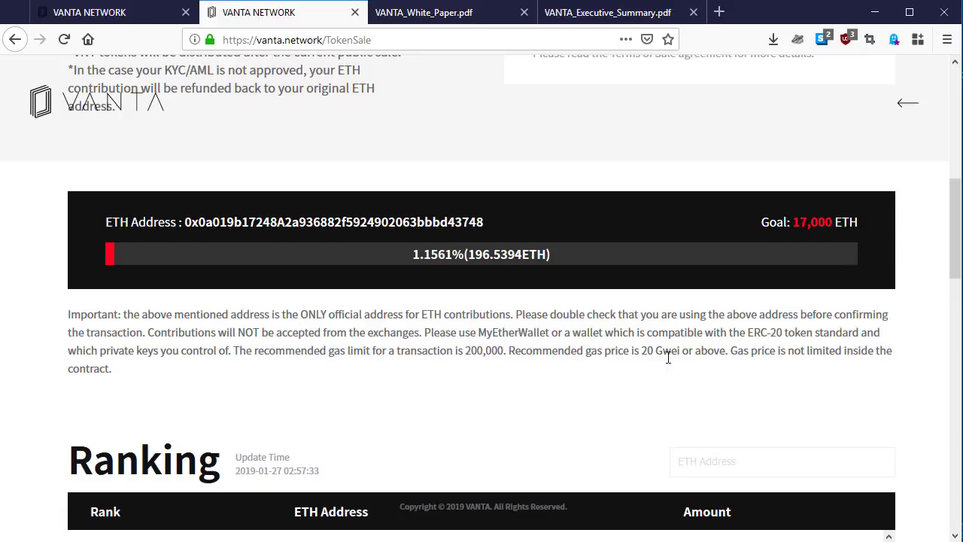
pyautogui.moveTo(669, 363)
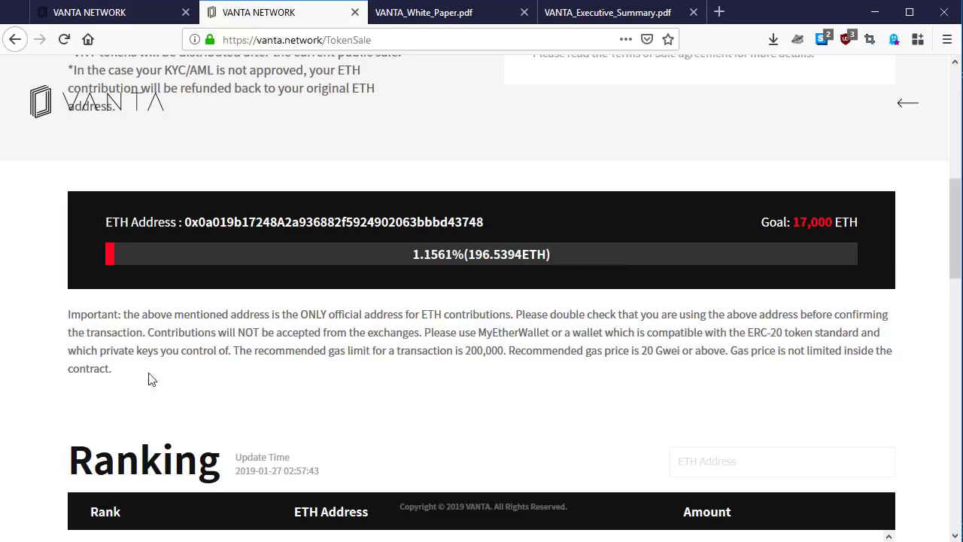
pyautogui.moveTo(127, 374)
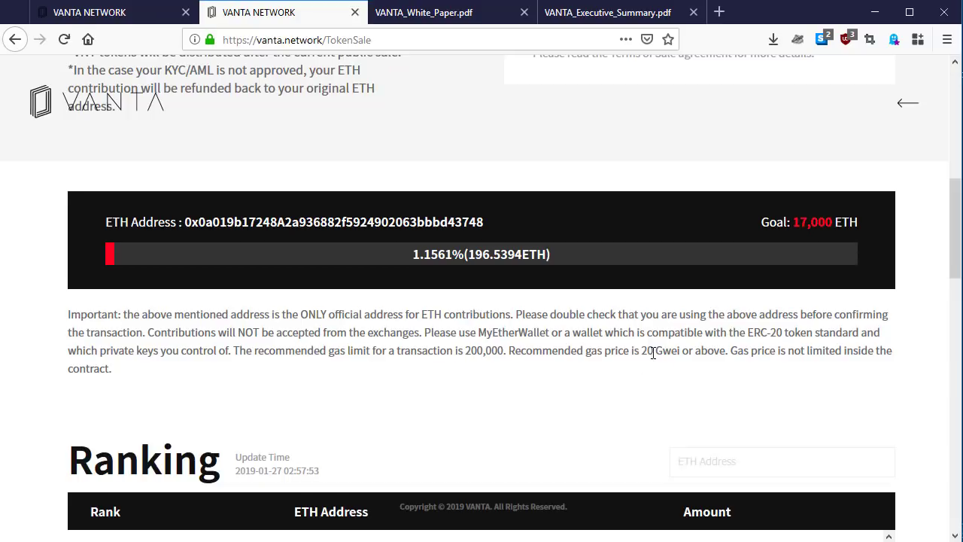
pyautogui.moveTo(776, 345)
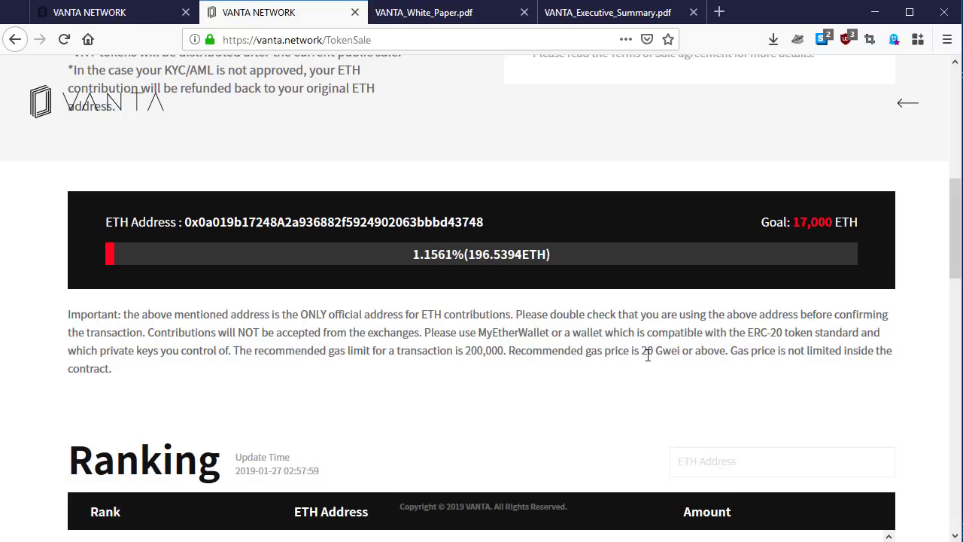
pyautogui.moveTo(658, 365)
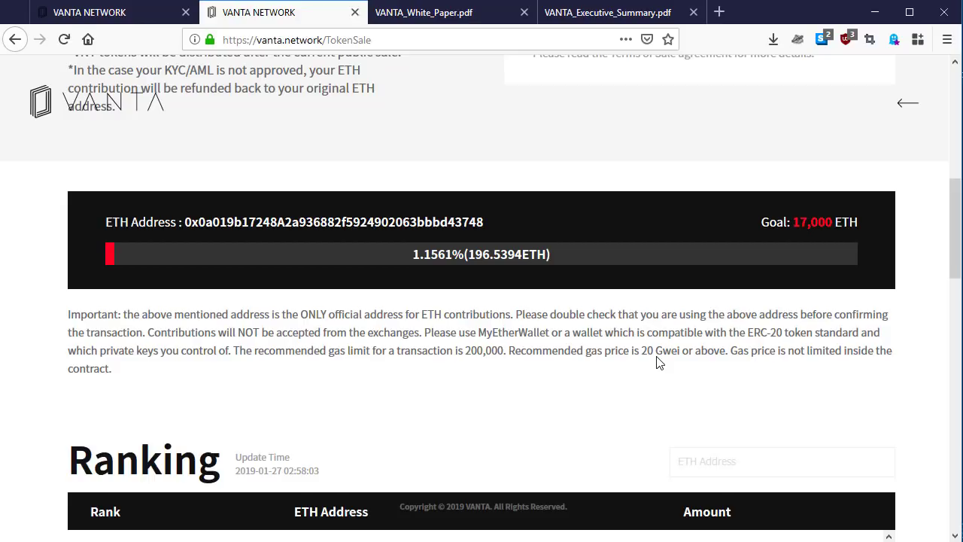
pyautogui.moveTo(645, 366)
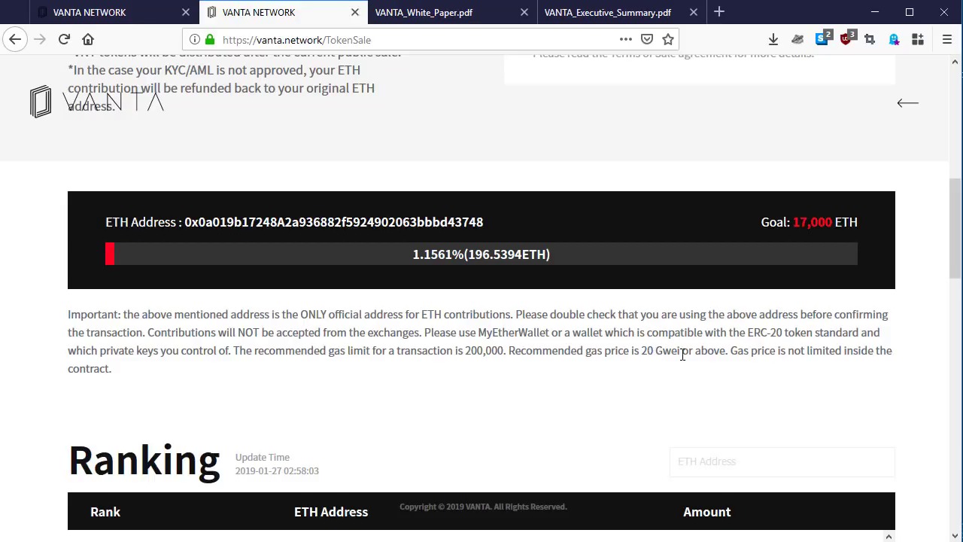
pyautogui.moveTo(692, 379)
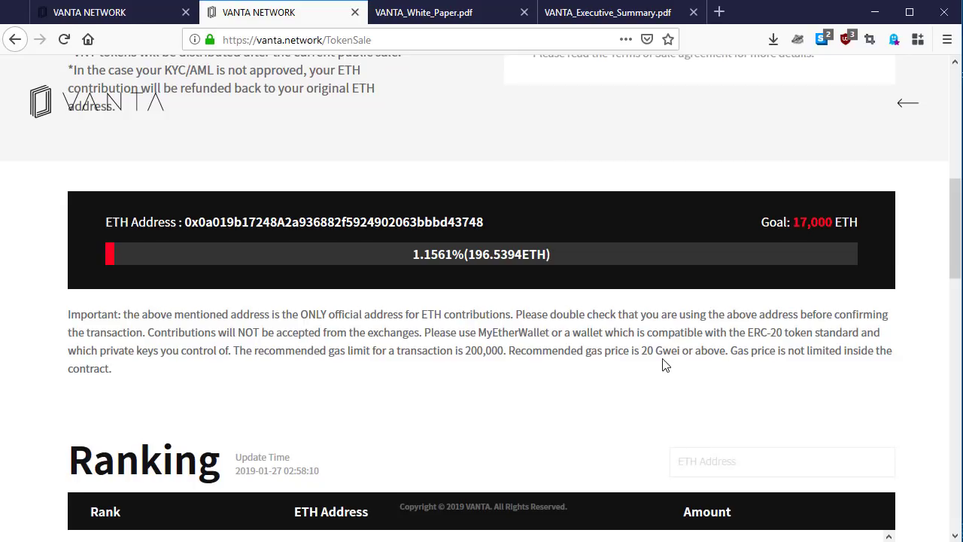
pyautogui.moveTo(646, 362)
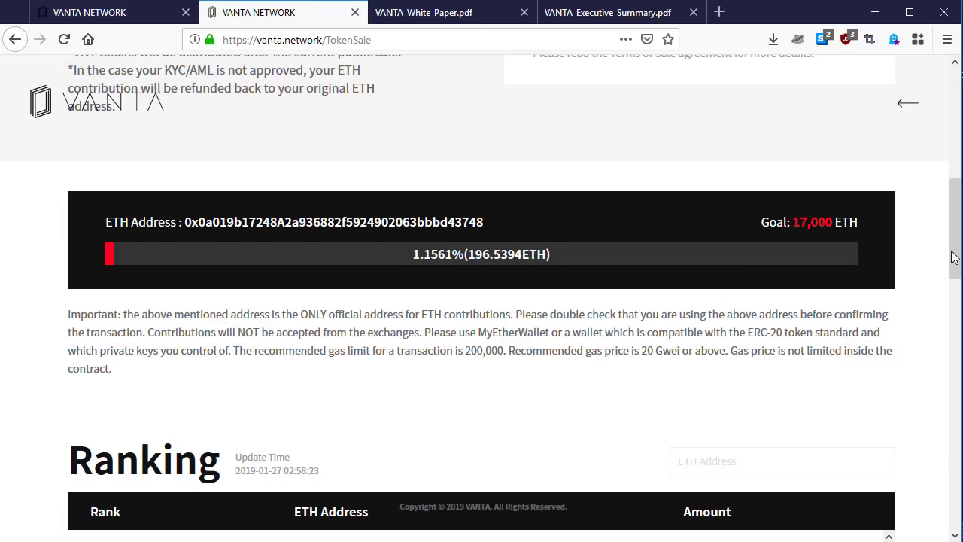
# Step: Scroll through the Ranking table's top contributors and their ETH amounts
pyautogui.scroll(-3)
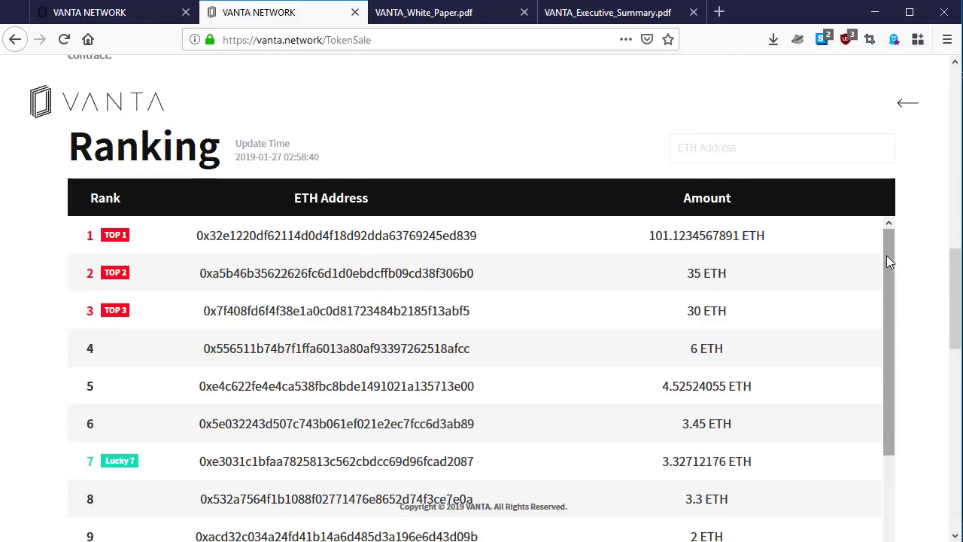
pyautogui.moveTo(891, 261)
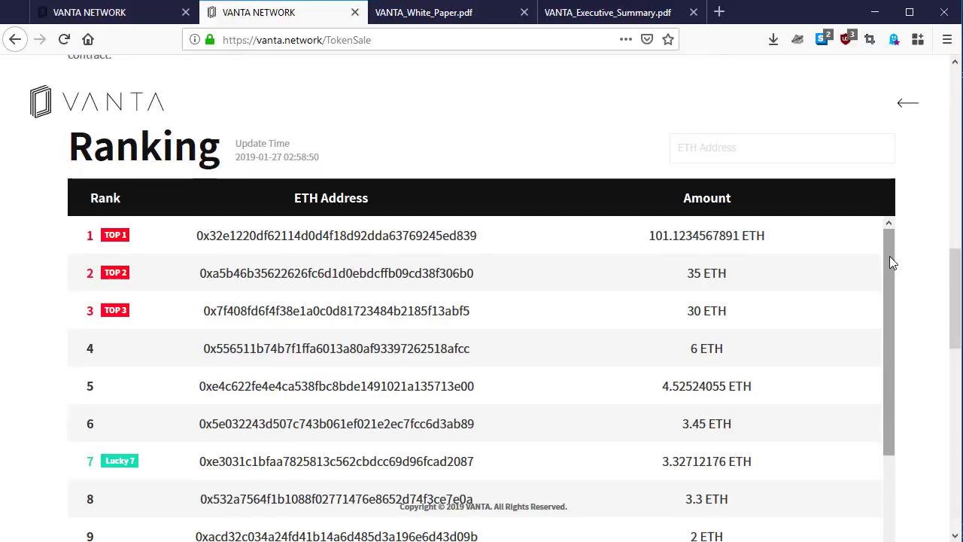
pyautogui.scroll(-3)
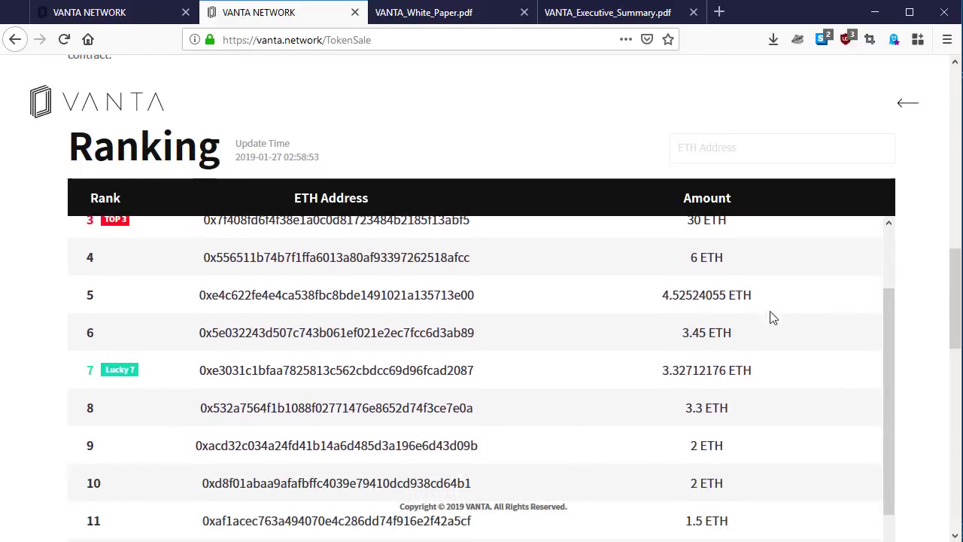
pyautogui.moveTo(101, 379)
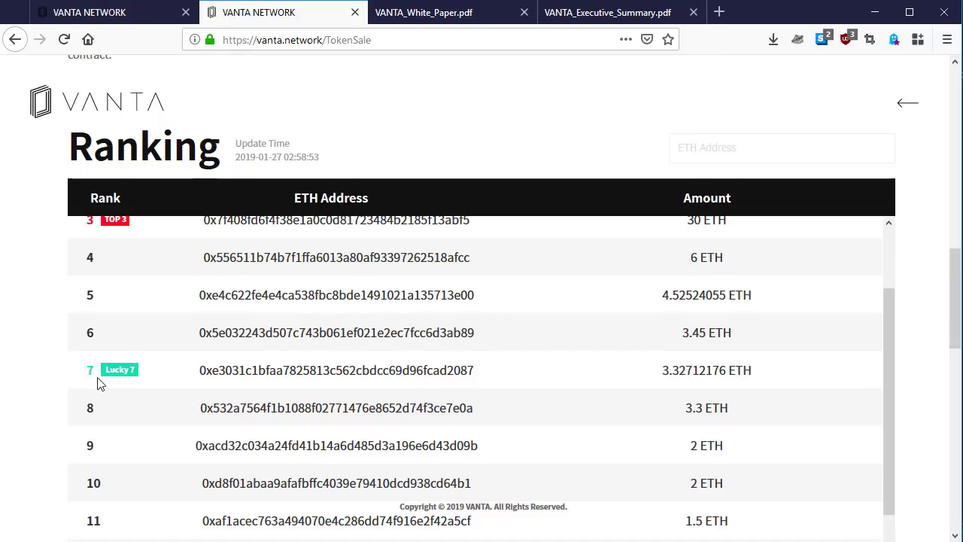
pyautogui.moveTo(104, 382)
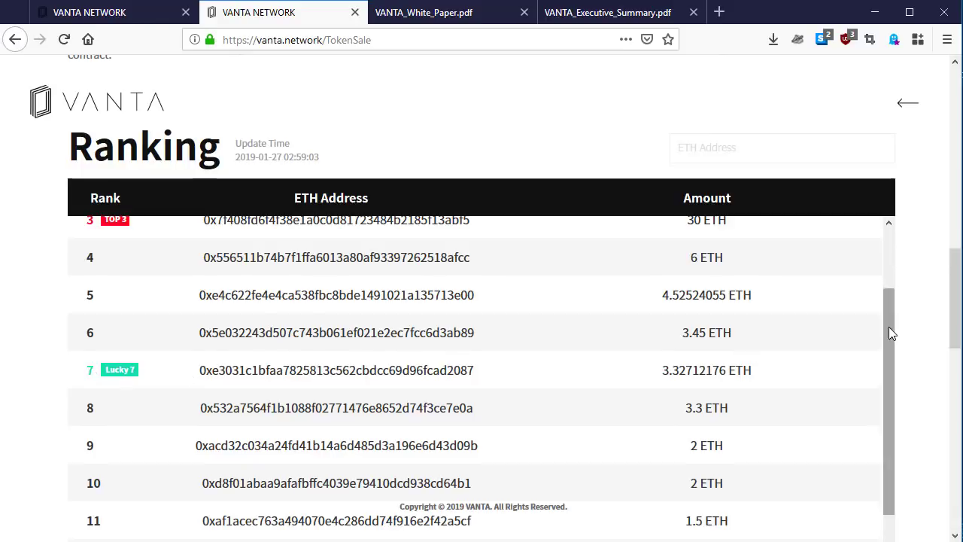
pyautogui.scroll(-3)
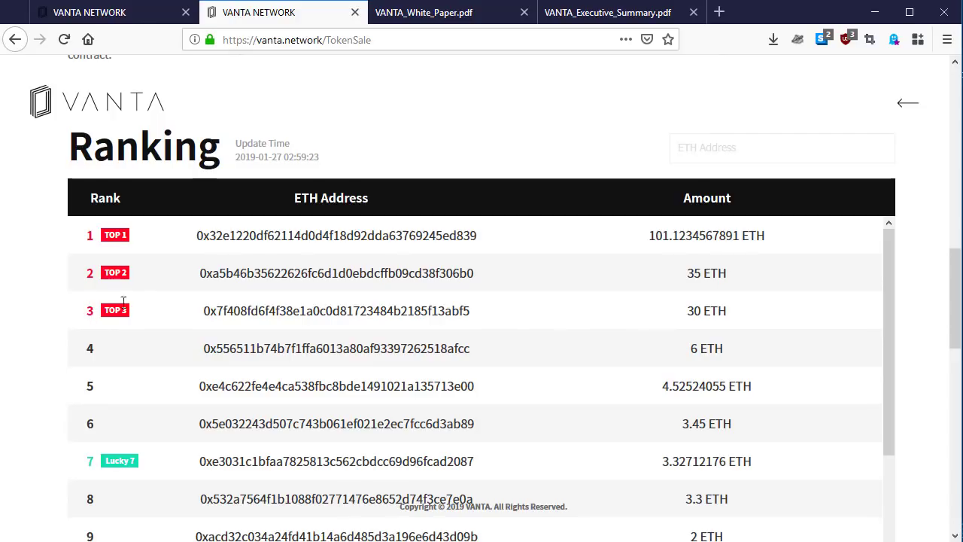
pyautogui.moveTo(709, 312)
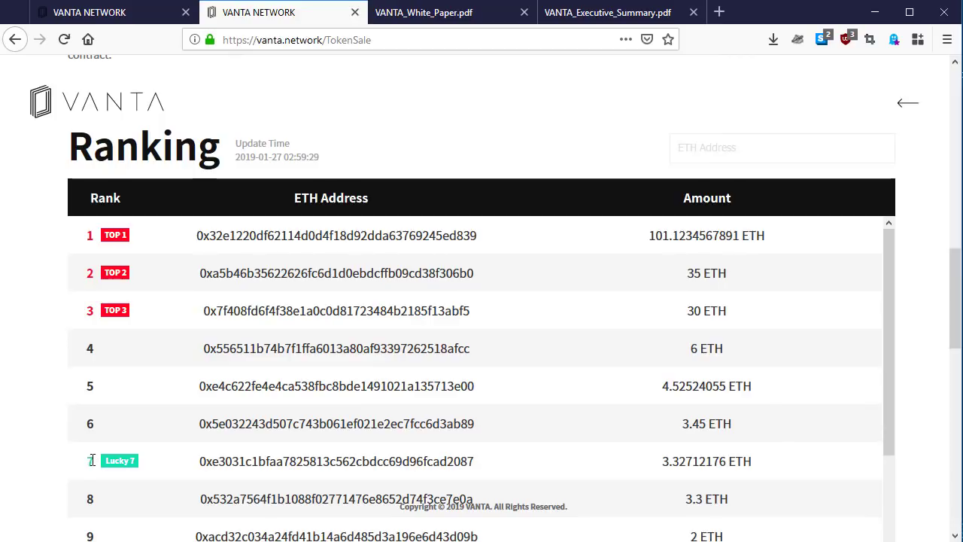
pyautogui.moveTo(98, 470)
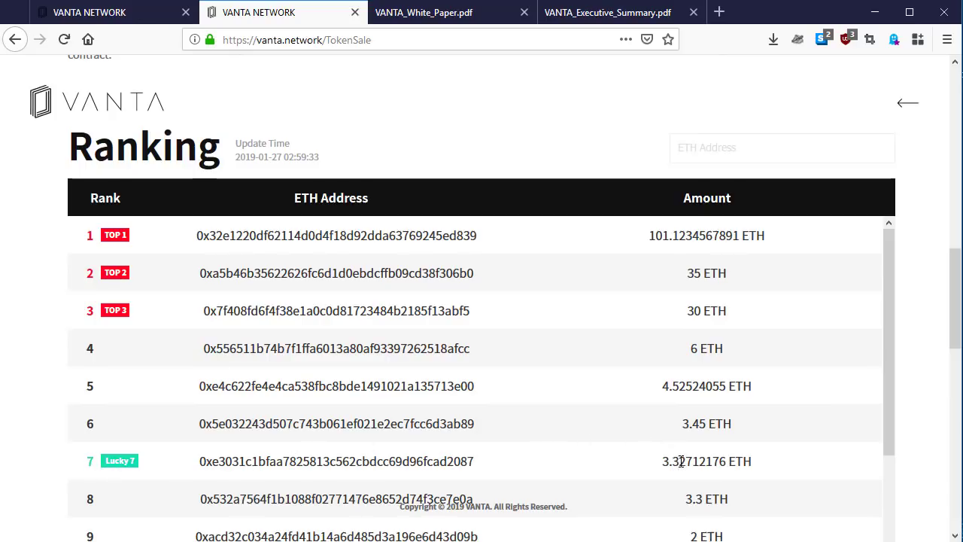
pyautogui.moveTo(895, 371)
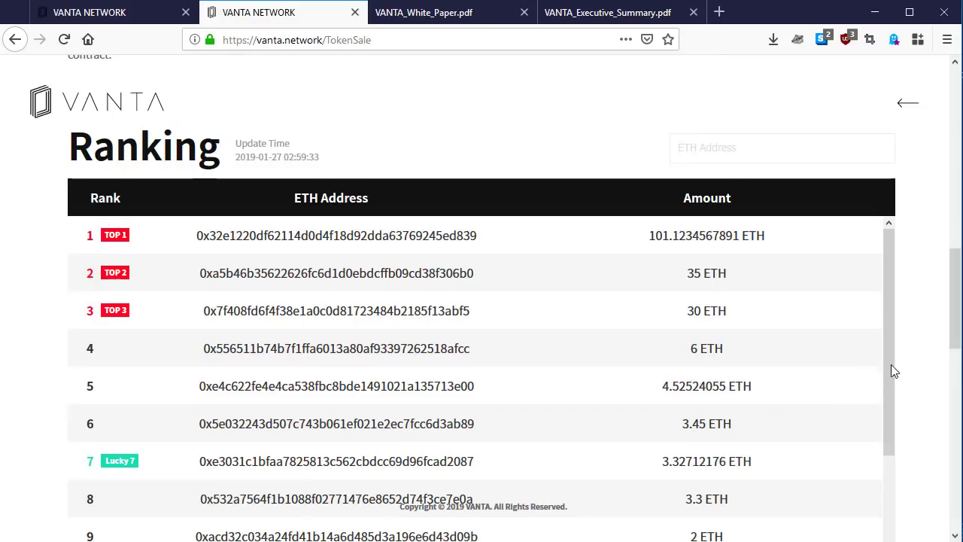
# Step: Scroll past ranks 12–15 to the Token Sale Details chart showing 35% token sale
pyautogui.scroll(-3)
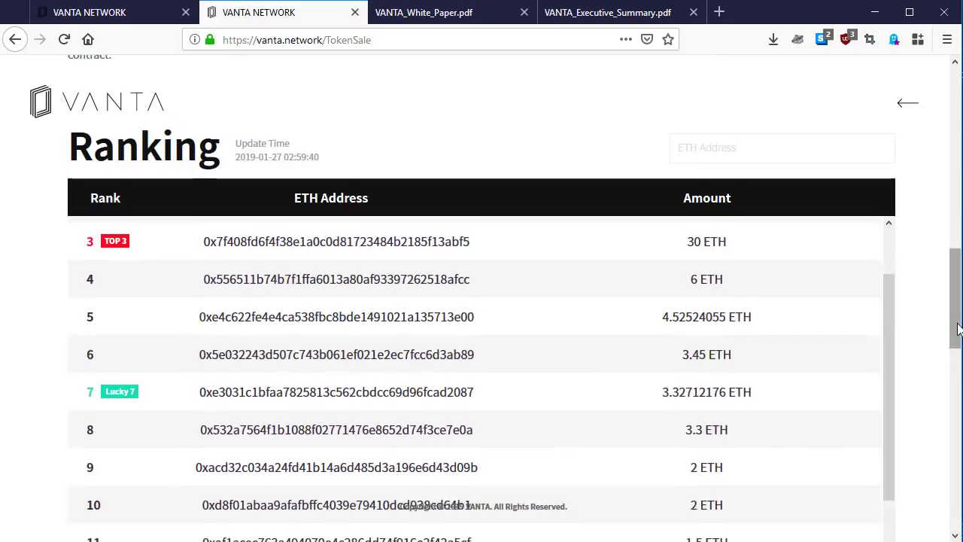
pyautogui.scroll(-3)
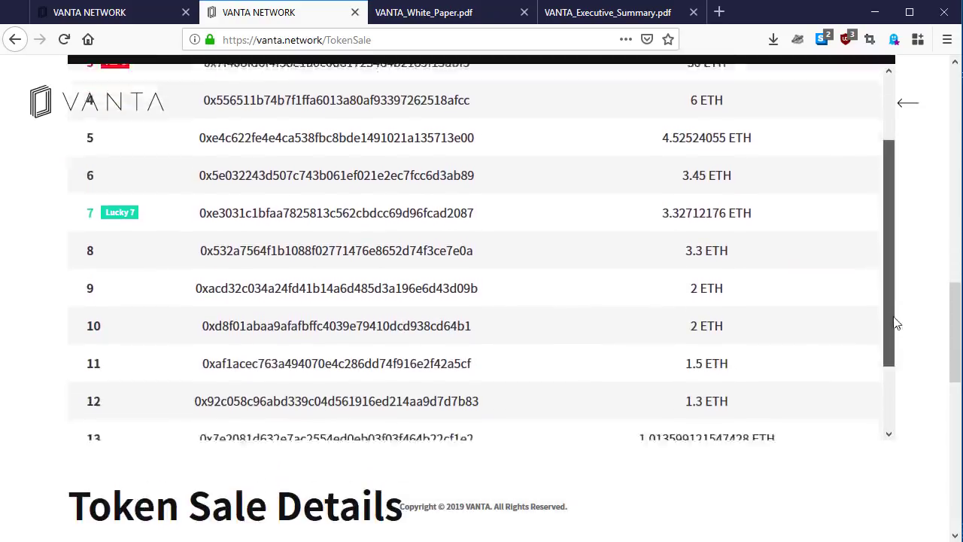
pyautogui.scroll(-3)
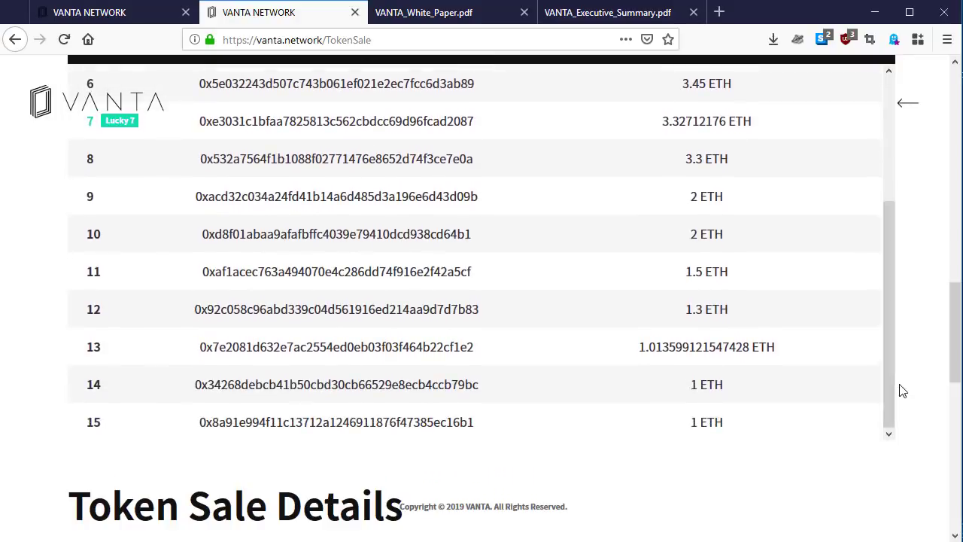
pyautogui.scroll(-3)
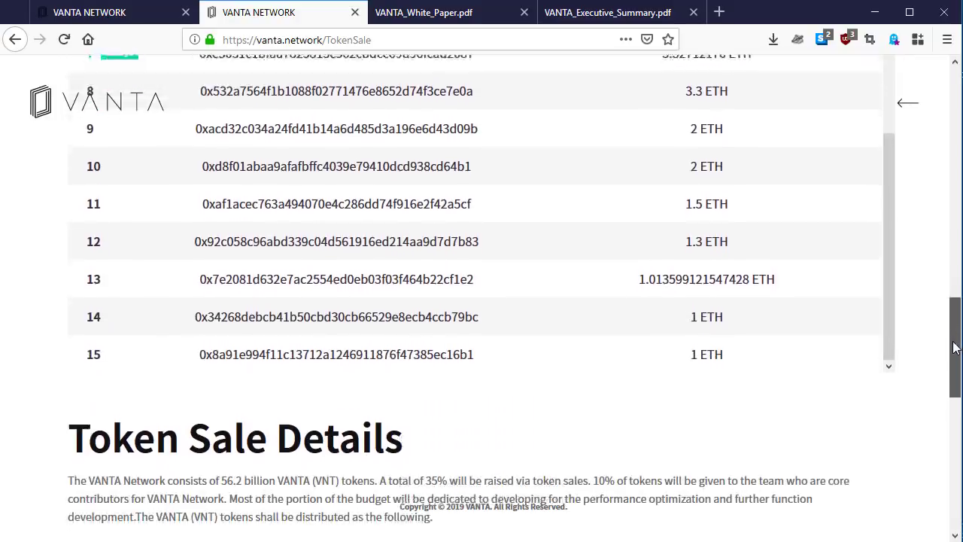
pyautogui.scroll(-3)
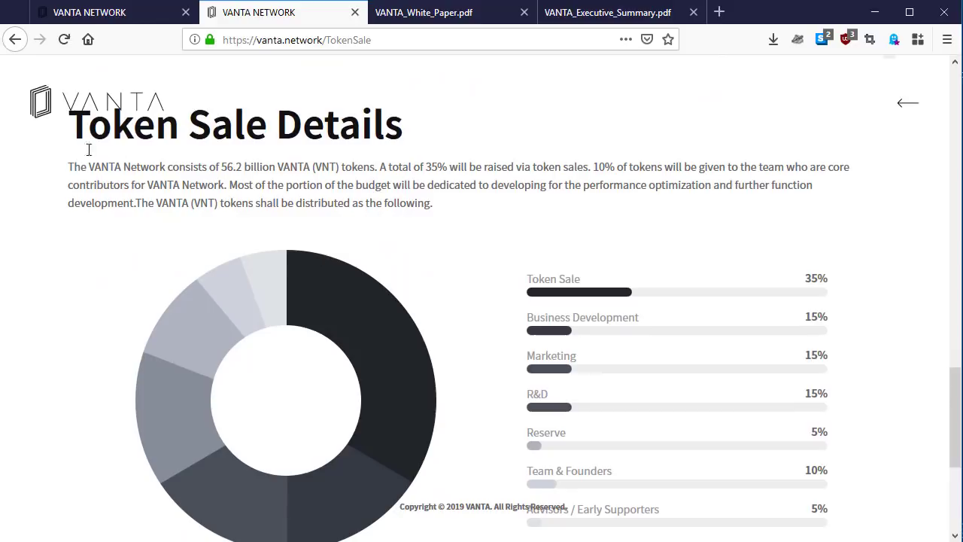
pyautogui.moveTo(108, 178)
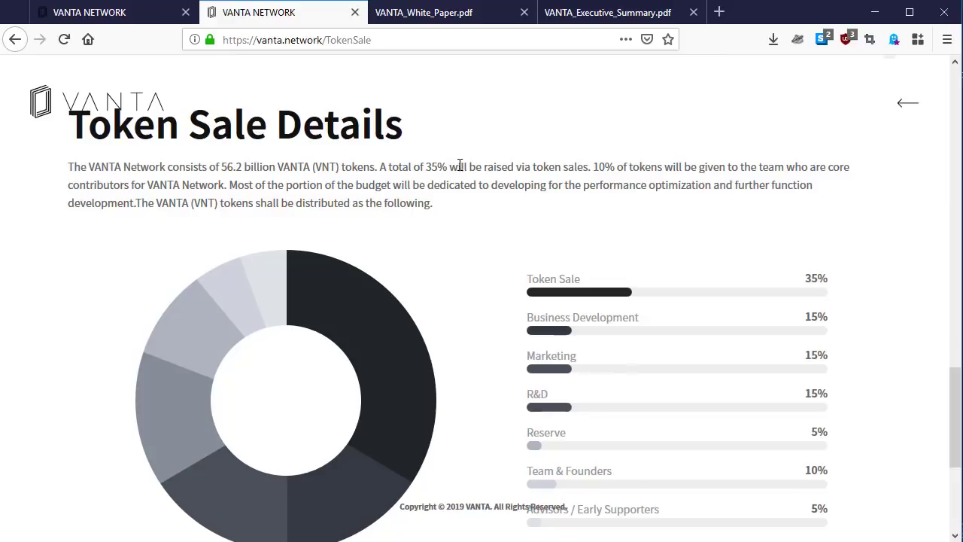
pyautogui.moveTo(541, 167)
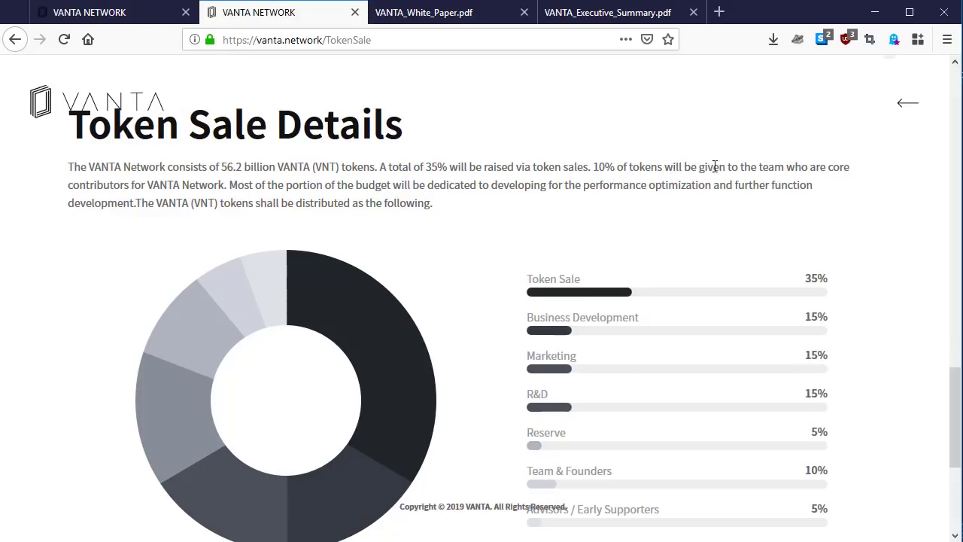
pyautogui.moveTo(801, 164)
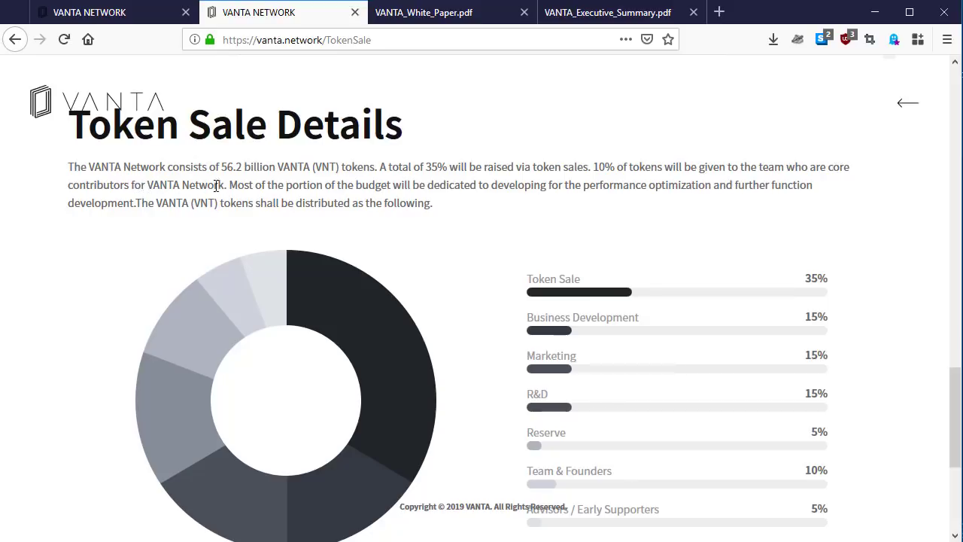
pyautogui.moveTo(258, 200)
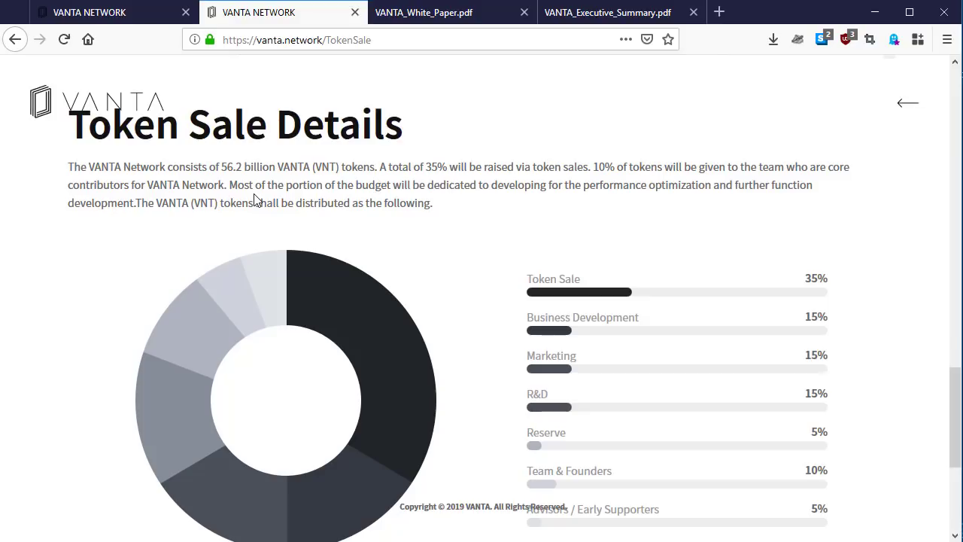
pyautogui.moveTo(404, 199)
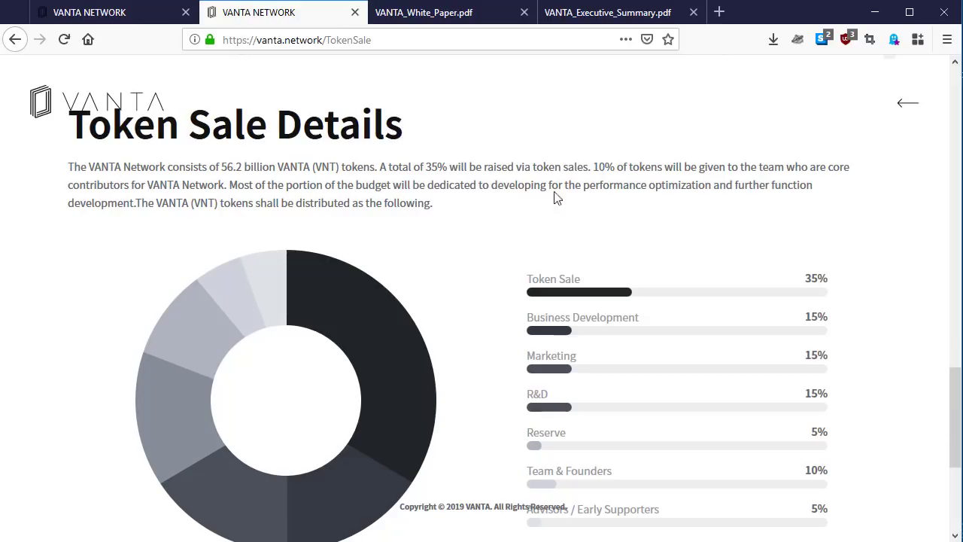
pyautogui.moveTo(605, 210)
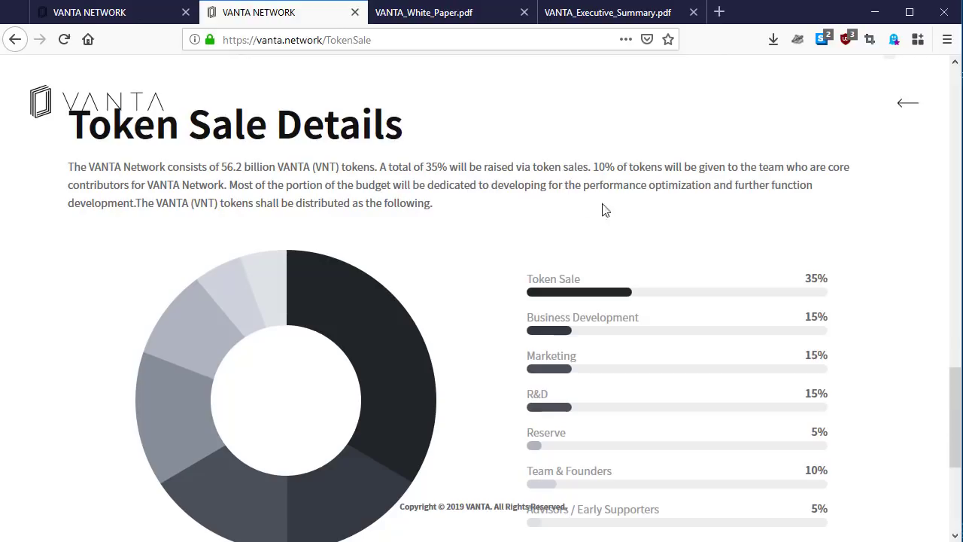
pyautogui.moveTo(127, 217)
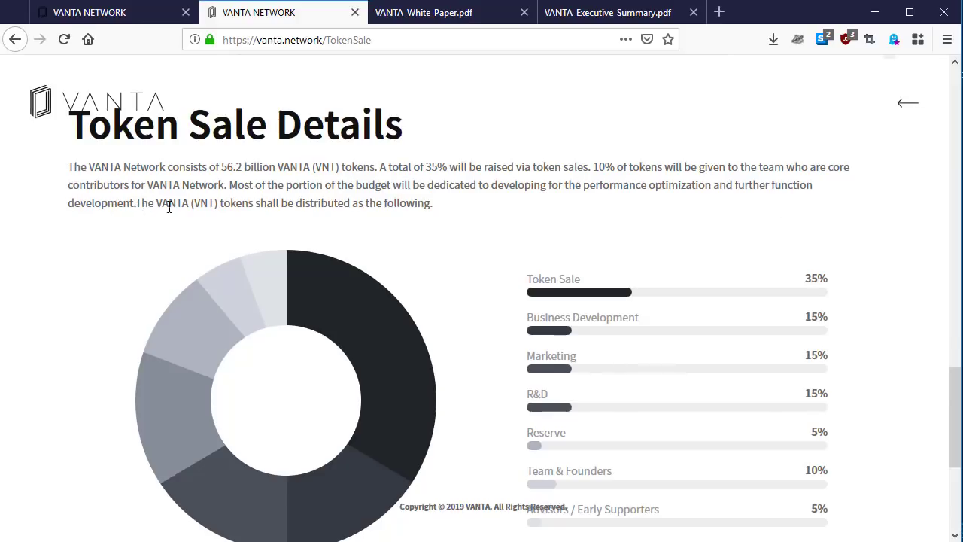
pyautogui.moveTo(276, 204)
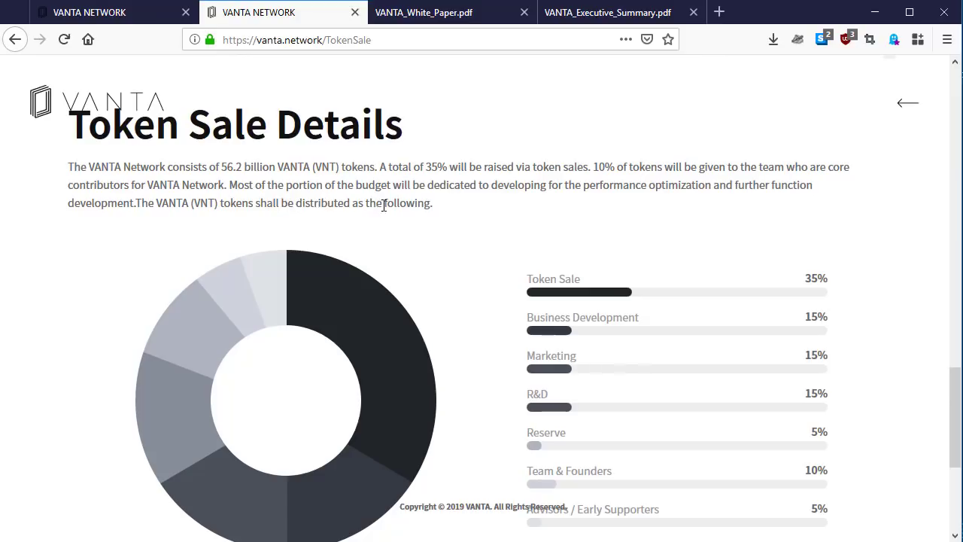
pyautogui.moveTo(387, 204)
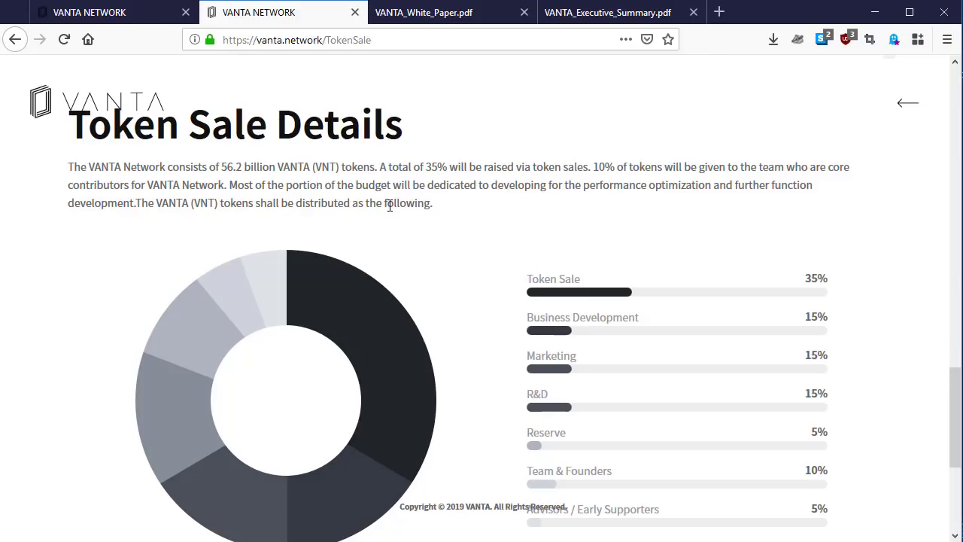
pyautogui.moveTo(936, 372)
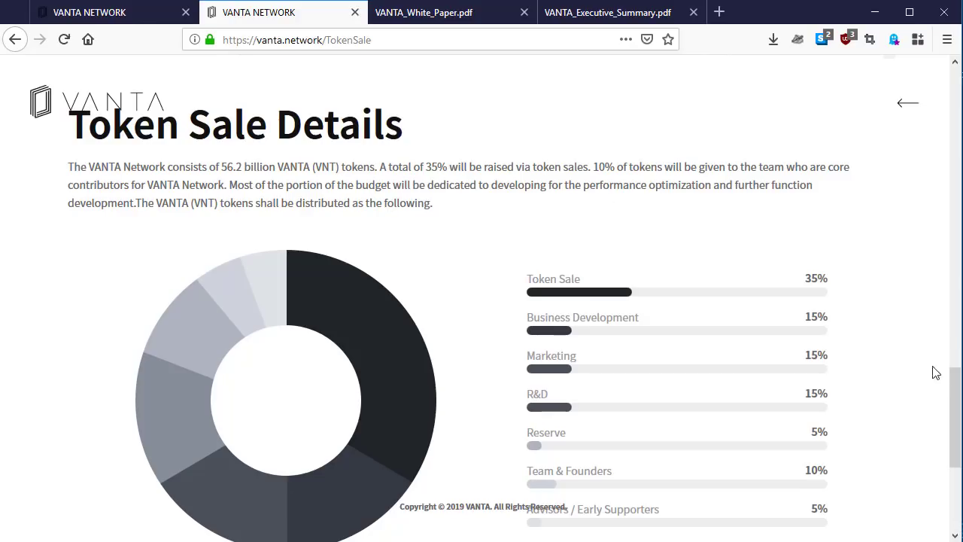
# Step: Scroll slightly to reveal the full donut chart through Advisors / Early Supporters 5%
pyautogui.scroll(-3)
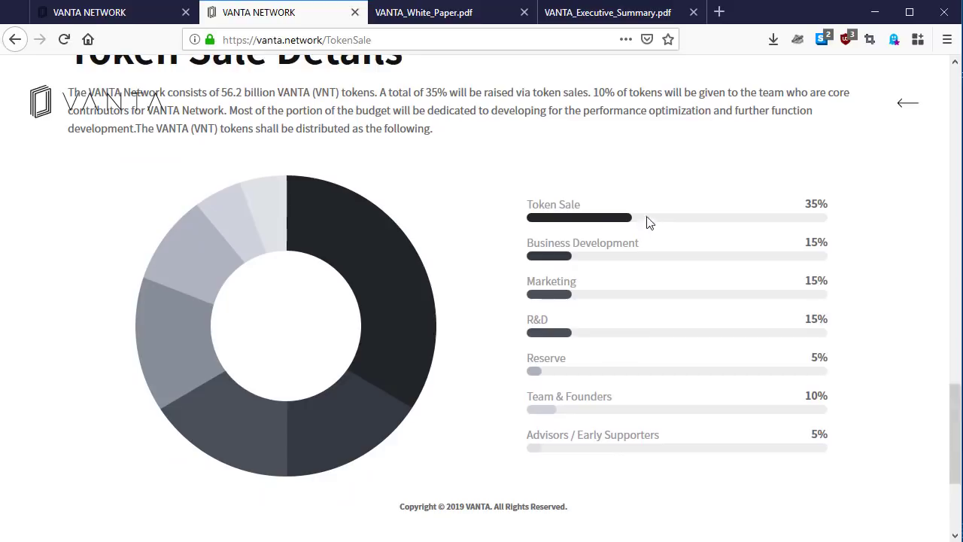
pyautogui.moveTo(472, 250)
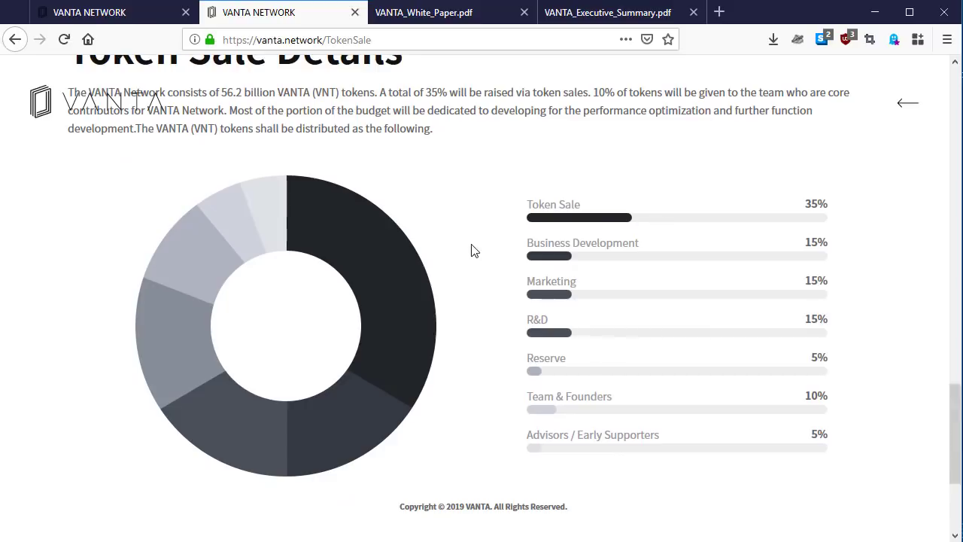
pyautogui.moveTo(657, 227)
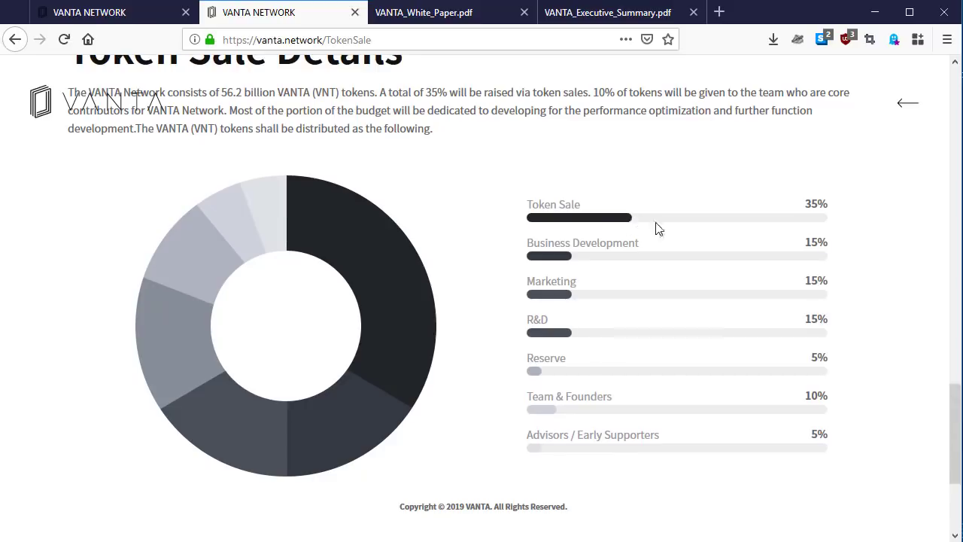
pyautogui.moveTo(665, 230)
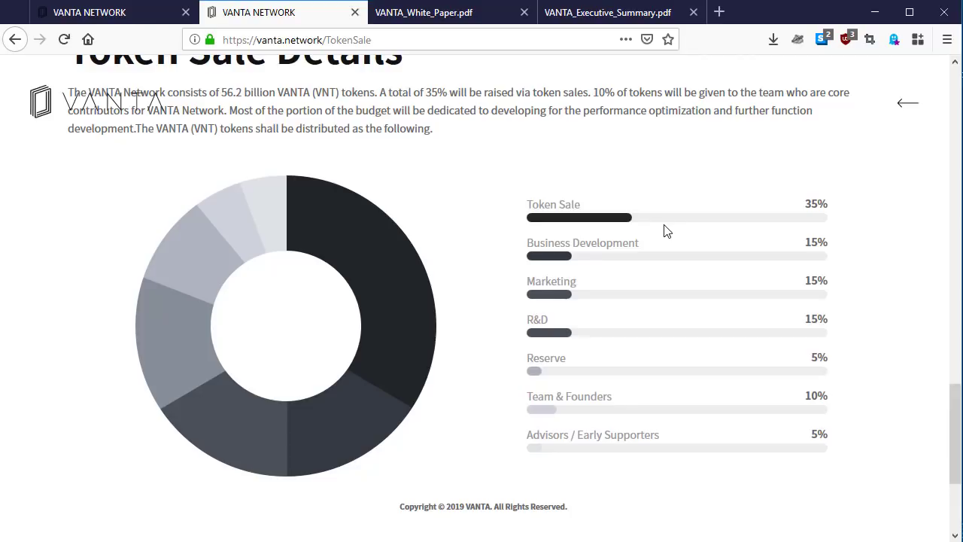
pyautogui.moveTo(742, 203)
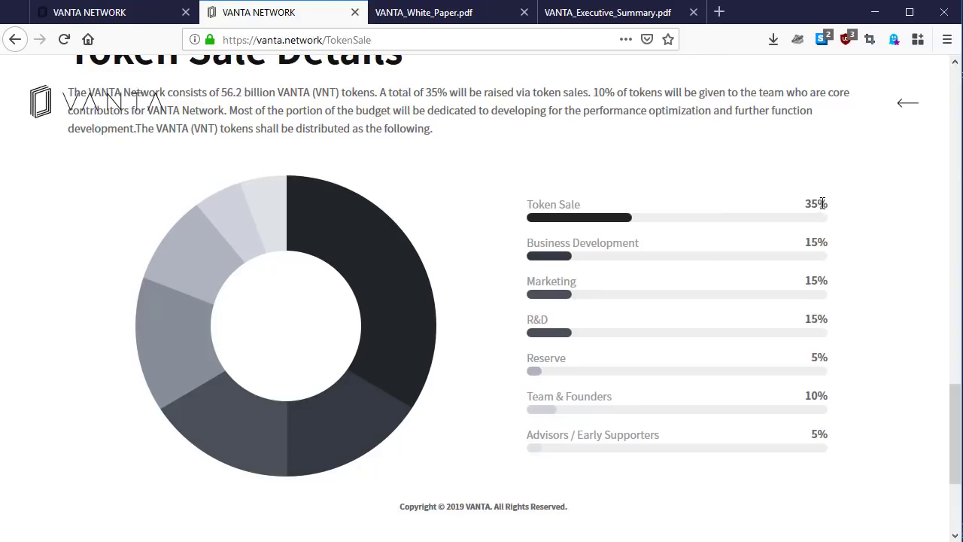
pyautogui.moveTo(821, 246)
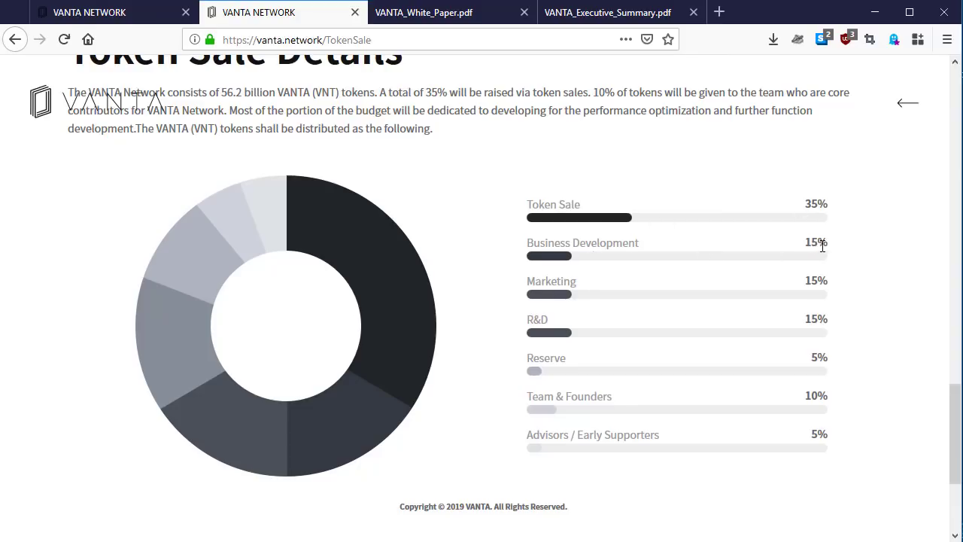
pyautogui.moveTo(801, 281)
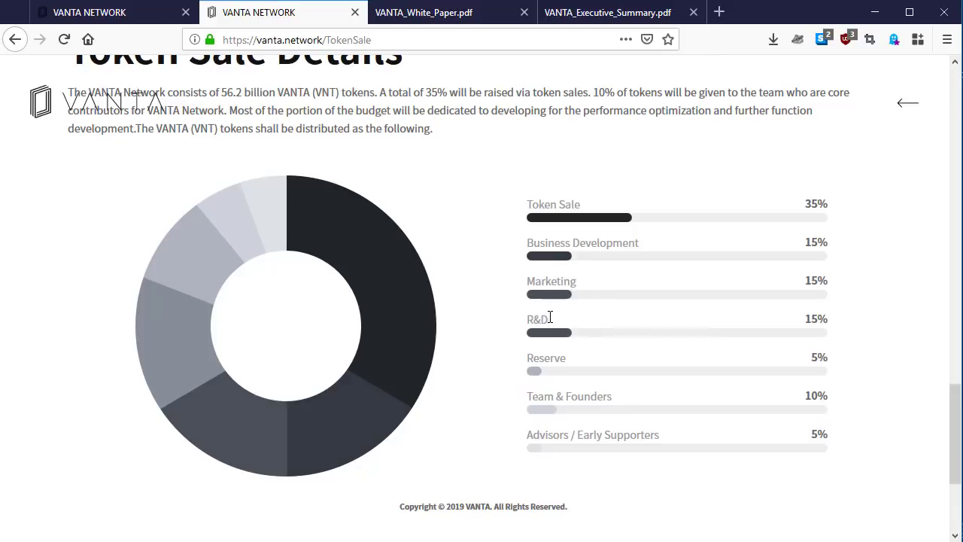
pyautogui.moveTo(535, 407)
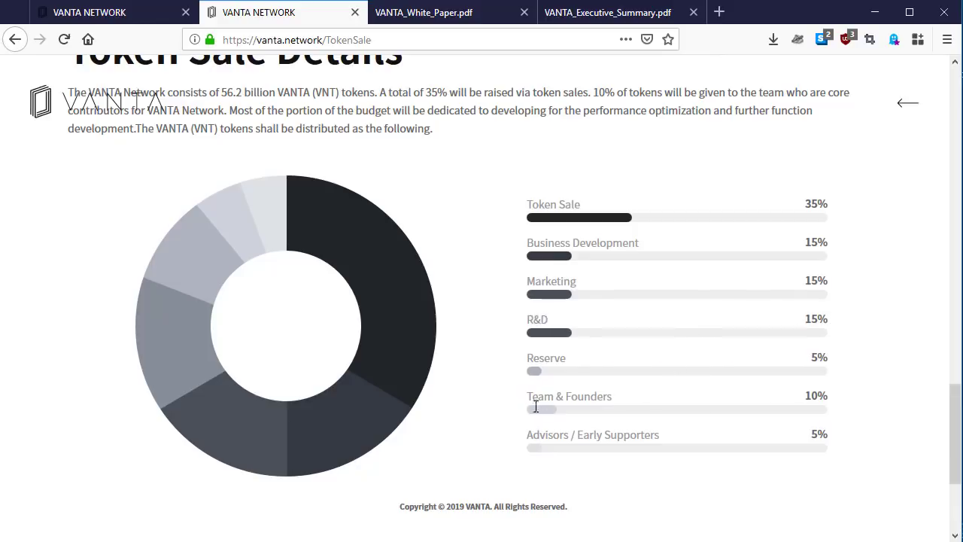
pyautogui.moveTo(762, 369)
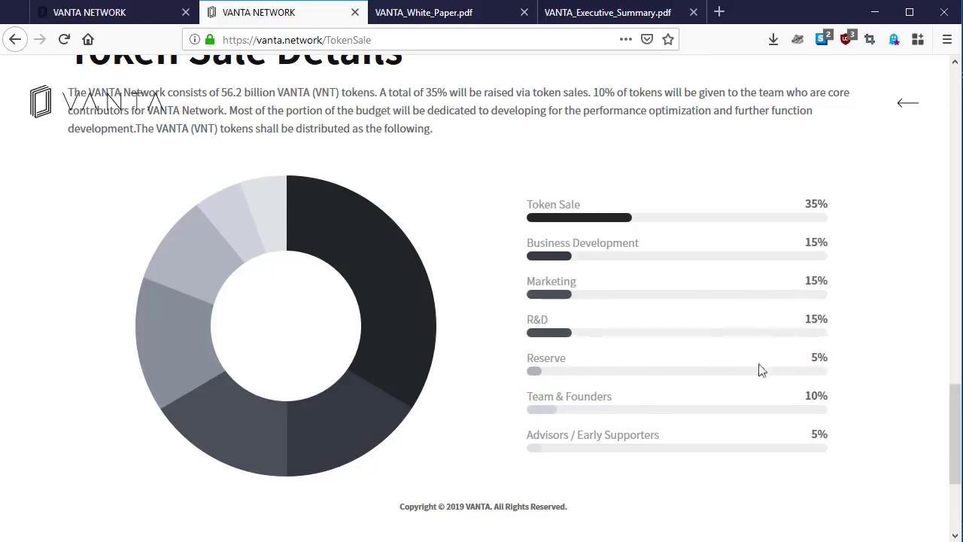
pyautogui.moveTo(692, 394)
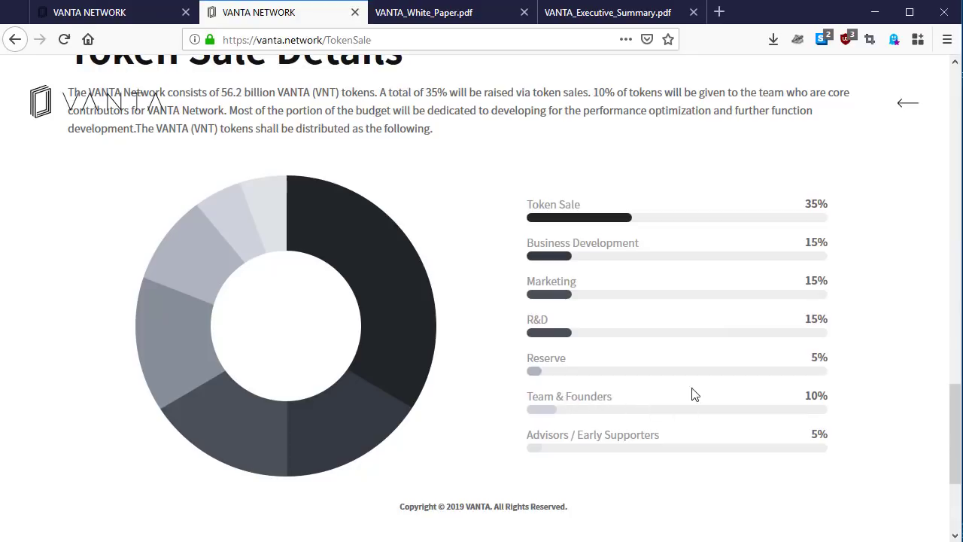
pyautogui.moveTo(827, 394)
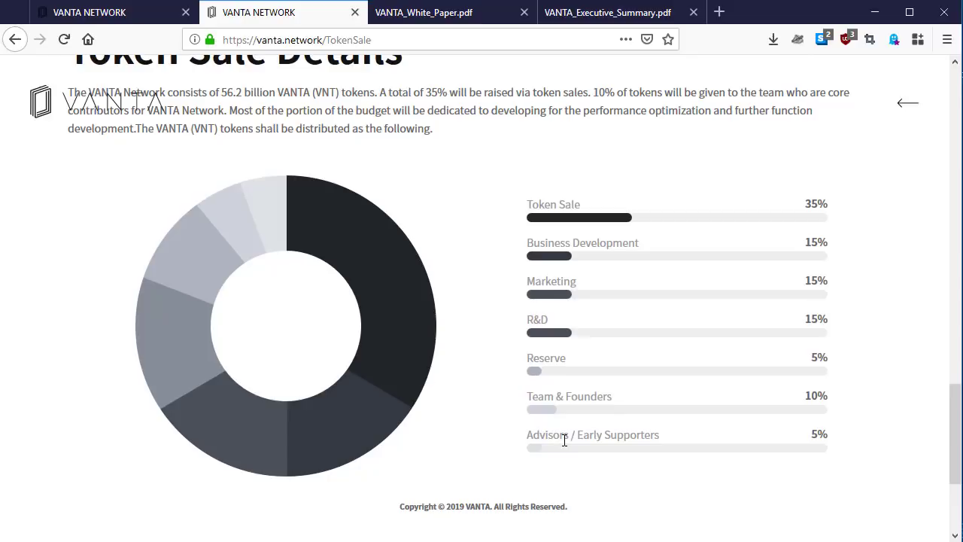
pyautogui.moveTo(831, 445)
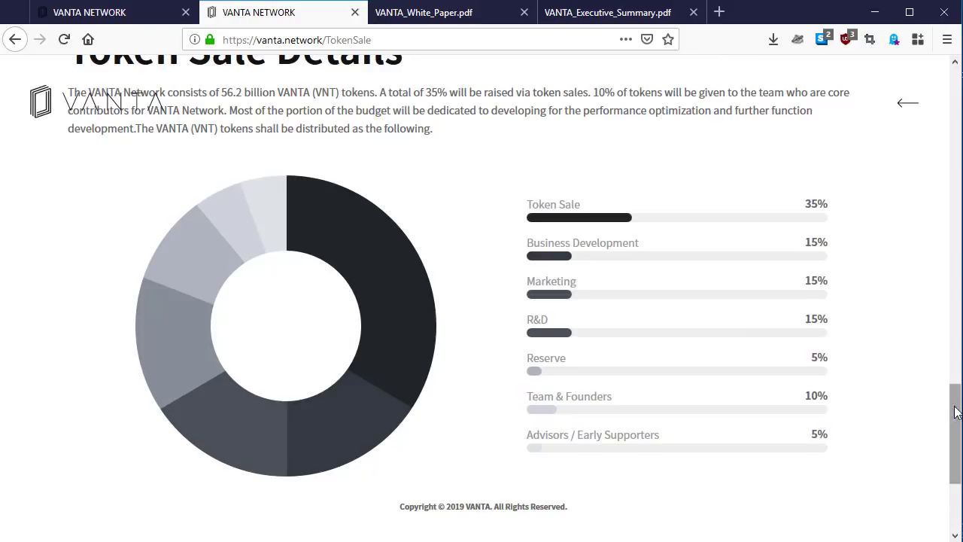
# Step: Scroll down to the DISCLAIMER and Terms of Sale link, then back up
pyautogui.scroll(-3)
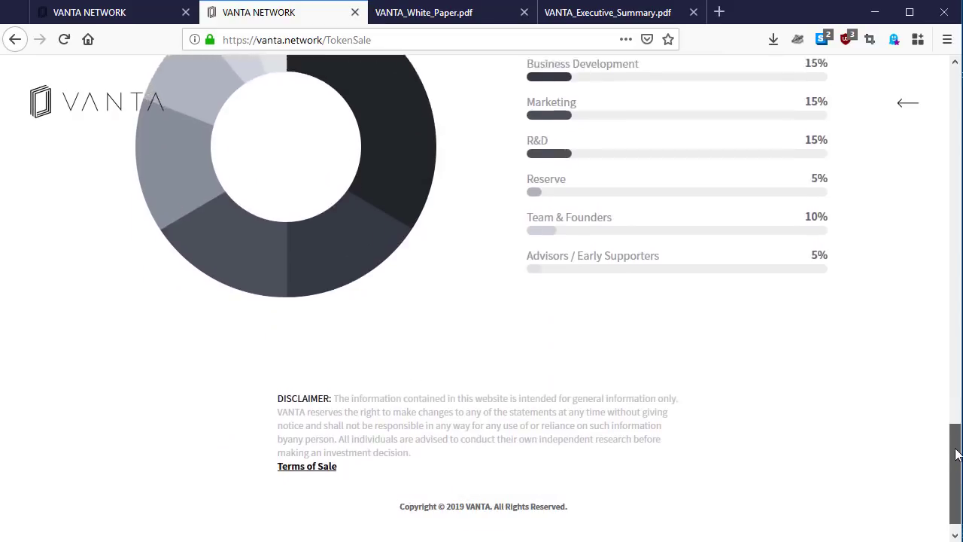
pyautogui.scroll(-3)
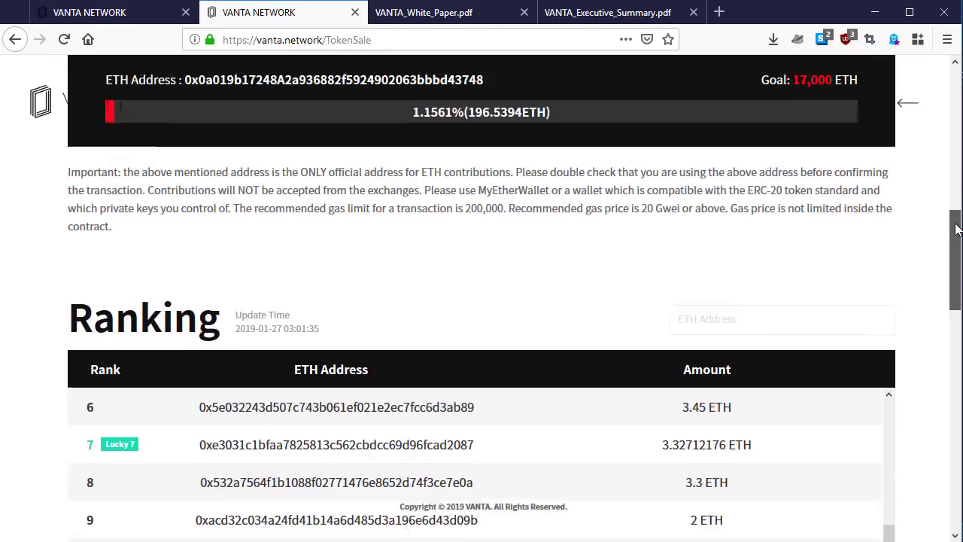
pyautogui.scroll(3)
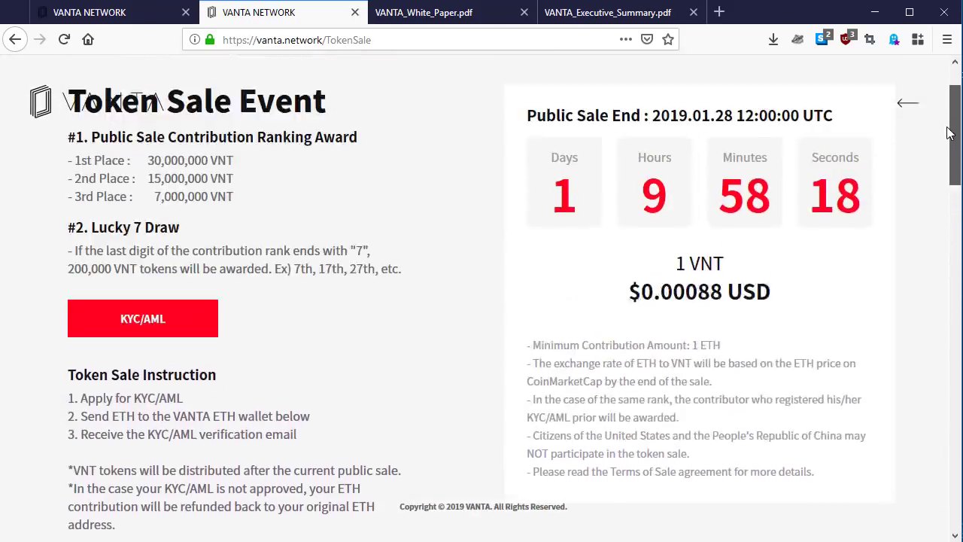